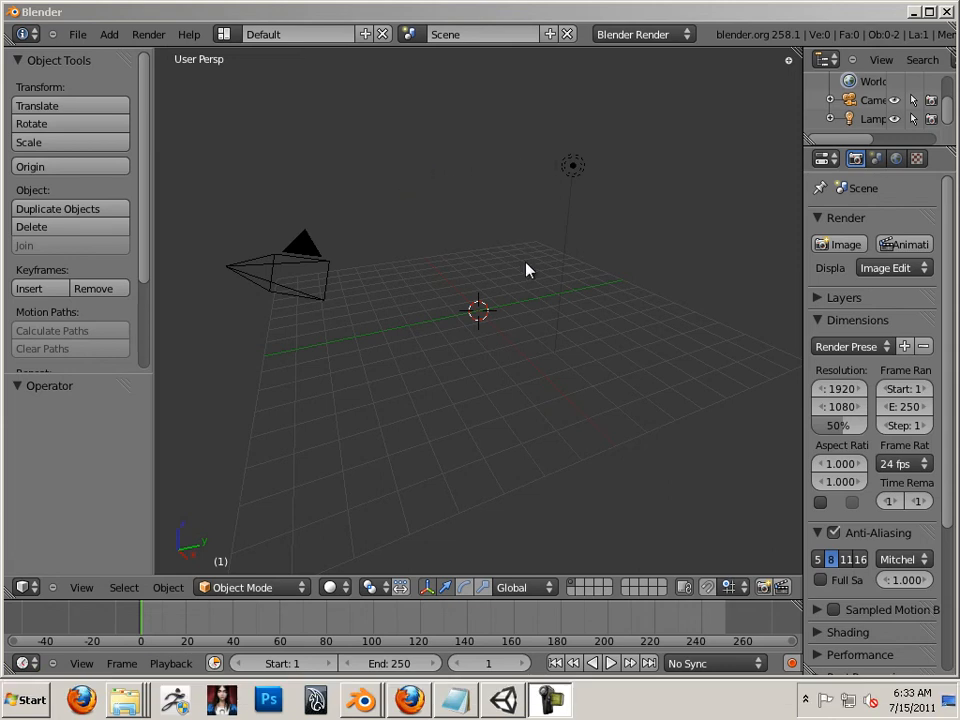
pyautogui.moveTo(518, 300)
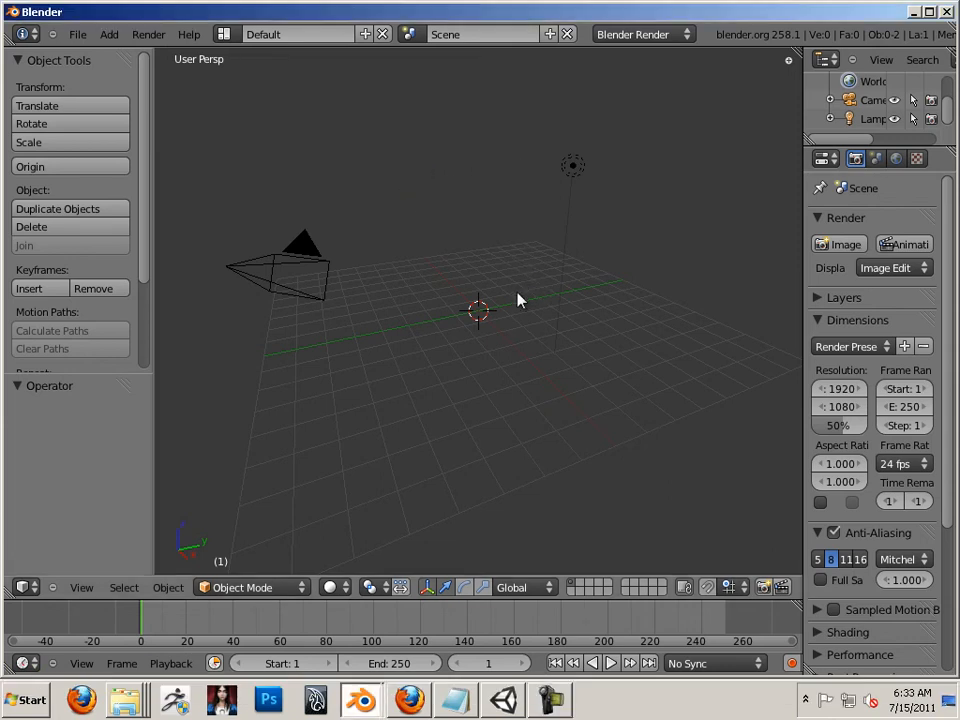
# - Add a plane mesh and scale it up into a wide ground surface
pyautogui.click(77, 34)
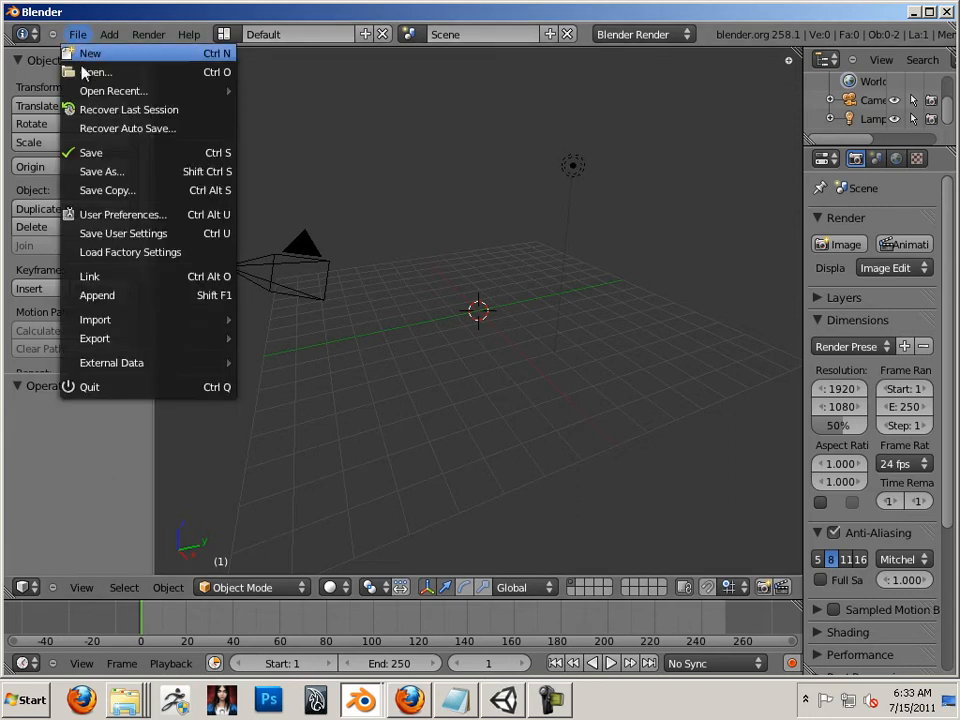
pyautogui.click(122, 214)
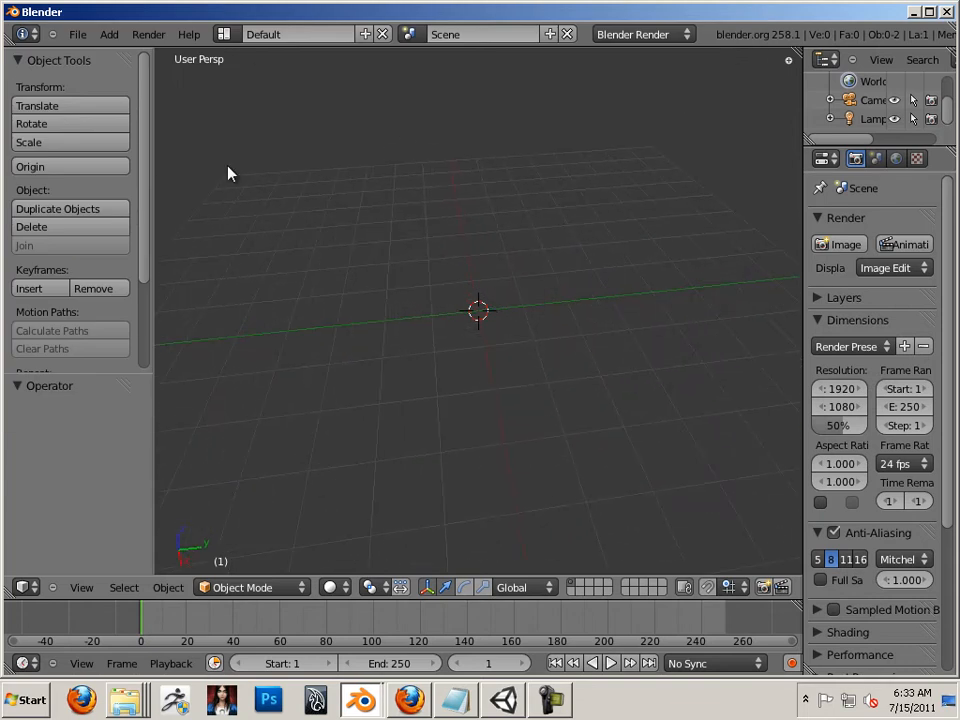
pyautogui.click(109, 34)
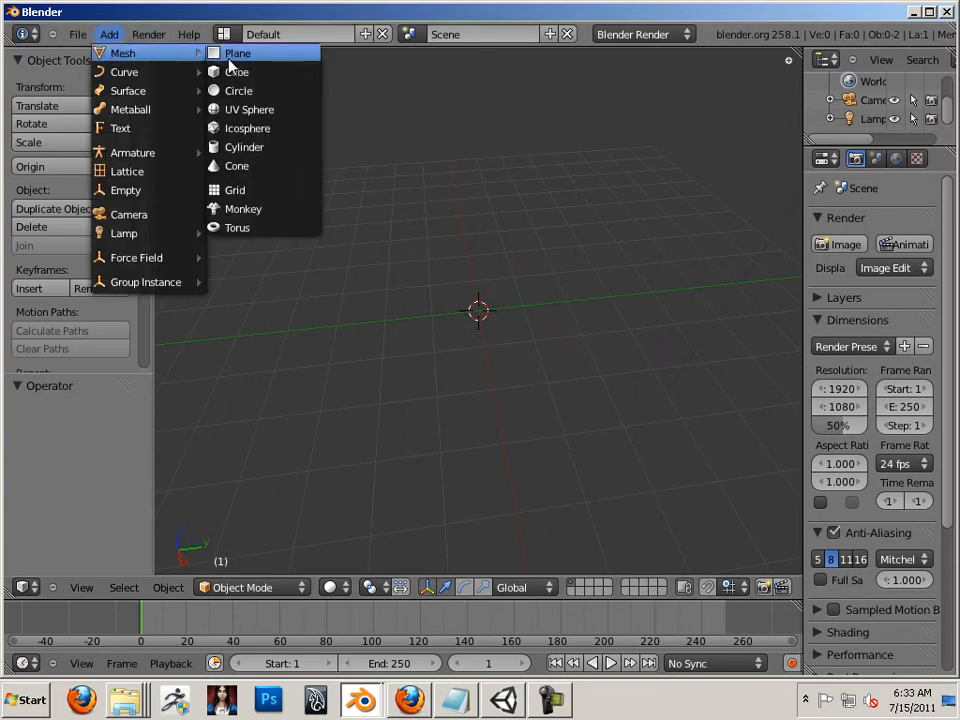
pyautogui.click(237, 53)
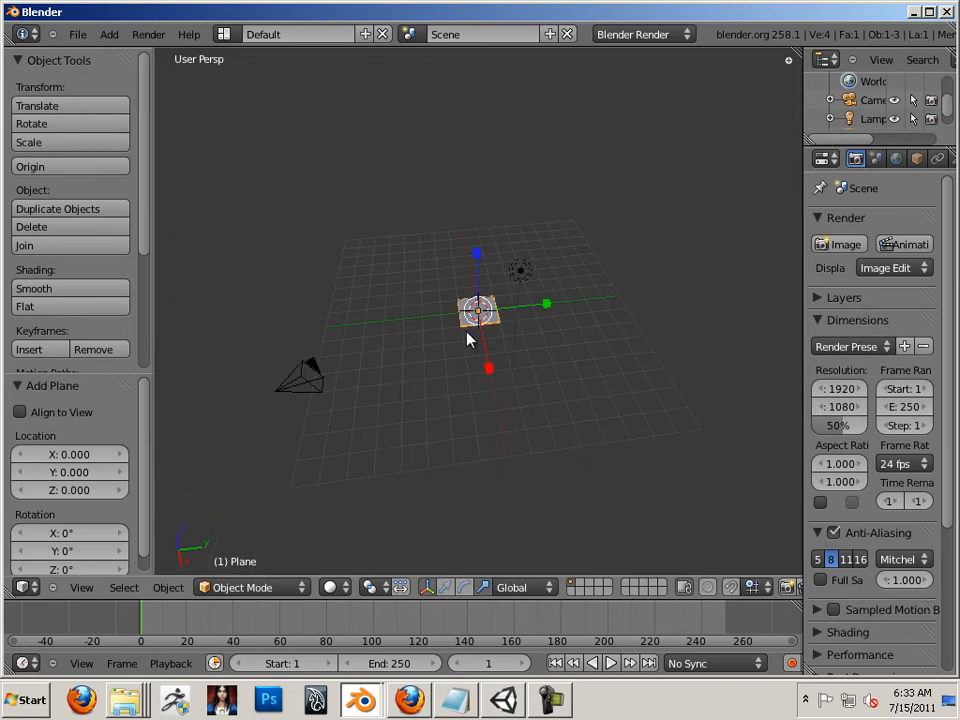
pyautogui.moveTo(480, 310); pyautogui.dragTo(570, 315)
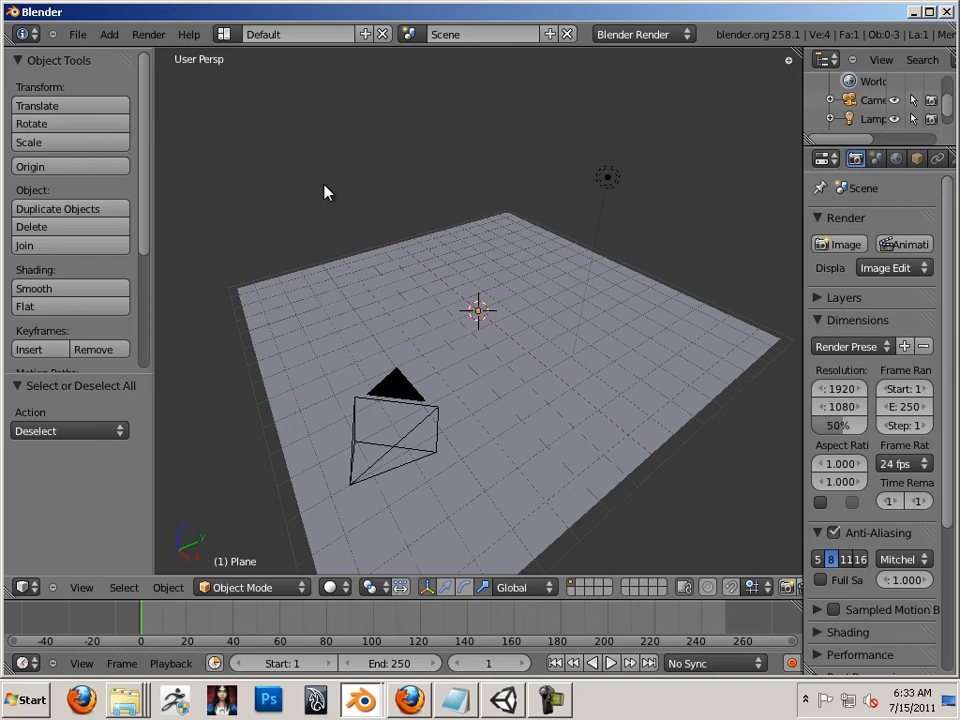
# - Add a cube resting on the plane, then select the plane
pyautogui.click(109, 33)
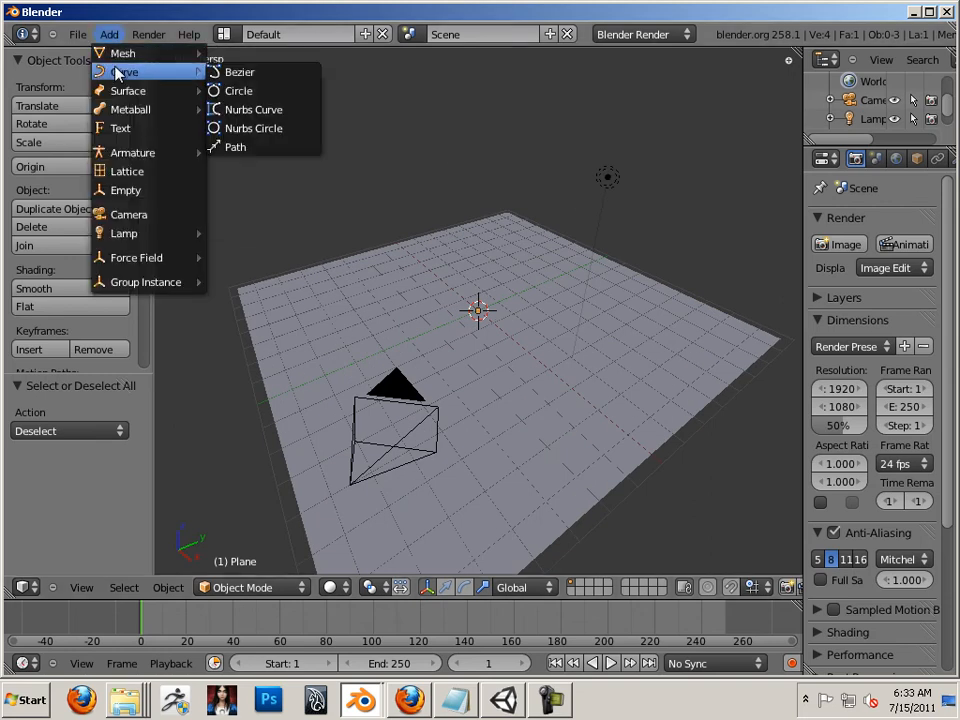
pyautogui.click(122, 53)
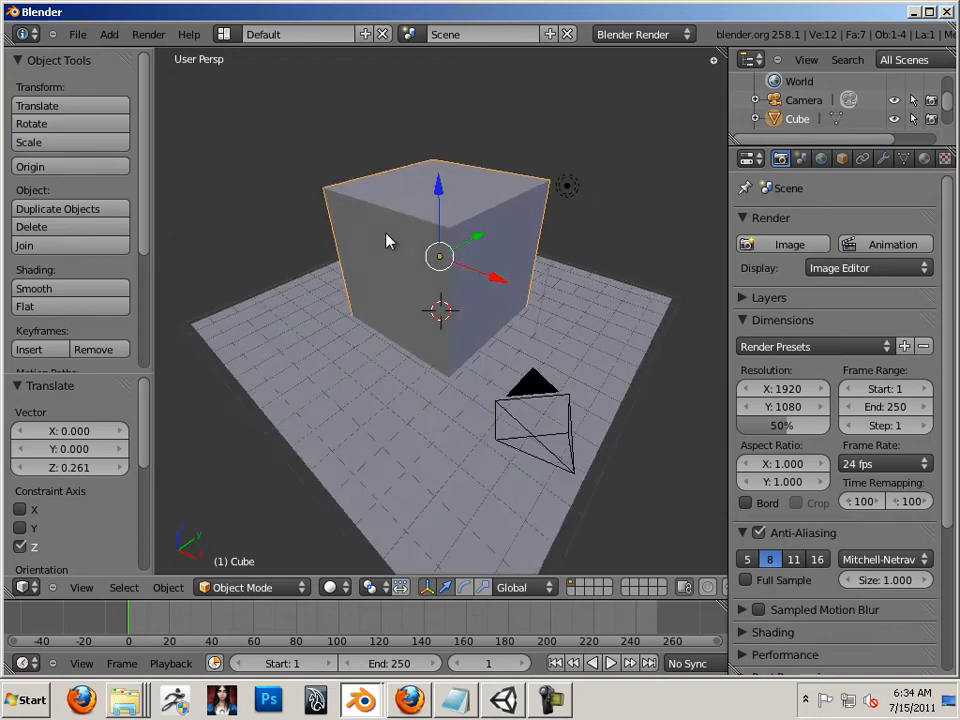
pyautogui.click(567, 186)
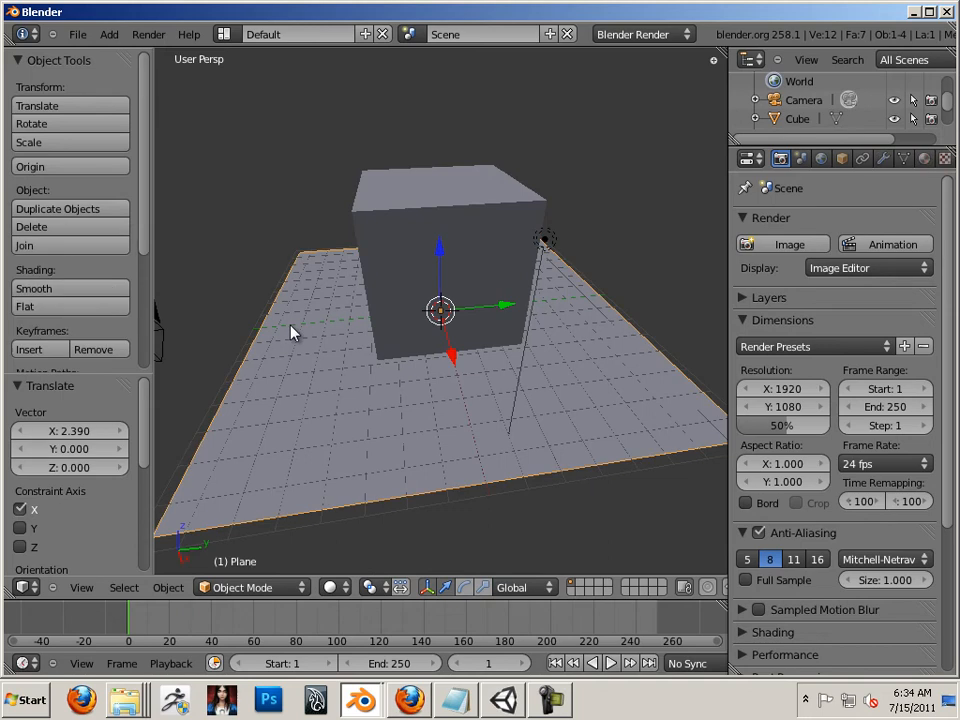
pyautogui.moveTo(378, 235)
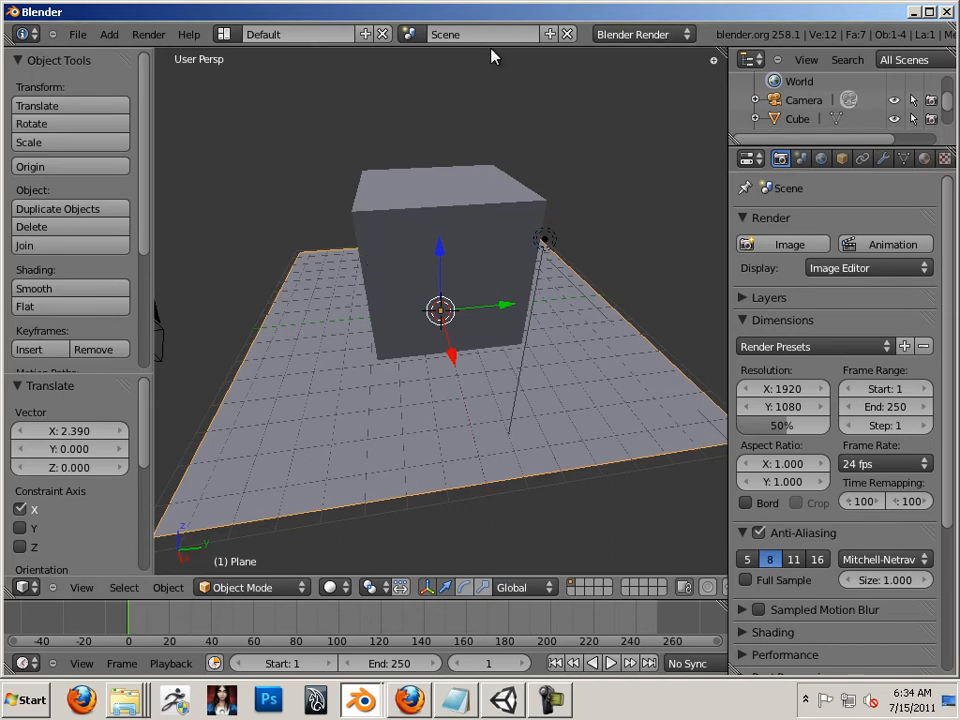
# - Split the view, unwrap the plane, and create a 1024×1024 image named 'plane'
pyautogui.rightClick(490, 56)
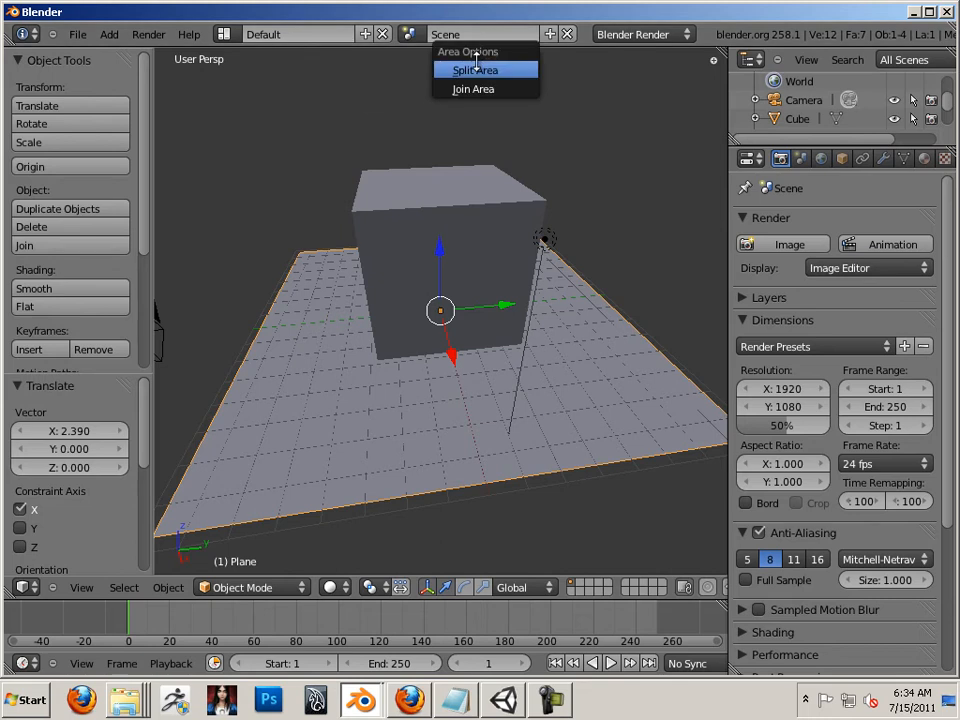
pyautogui.click(474, 69)
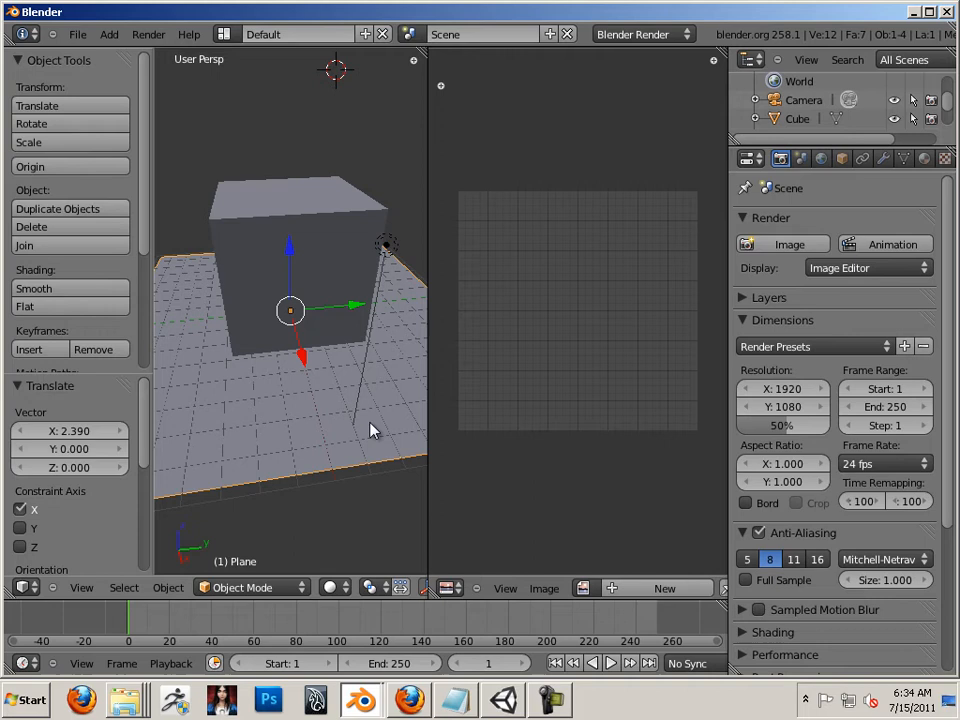
pyautogui.moveTo(290, 425)
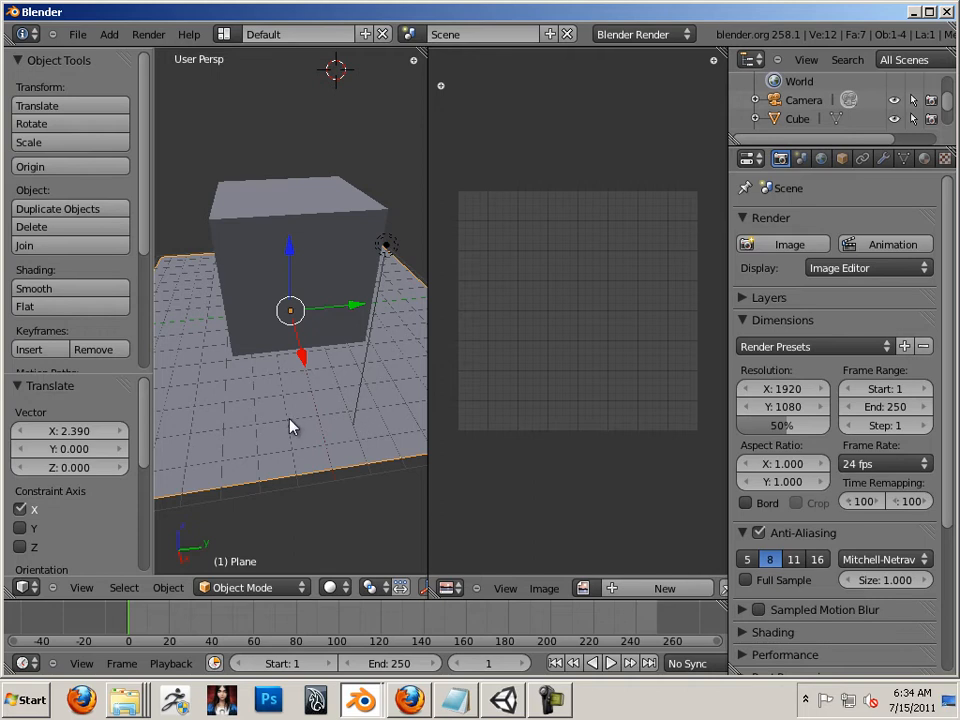
pyautogui.press('Tab')
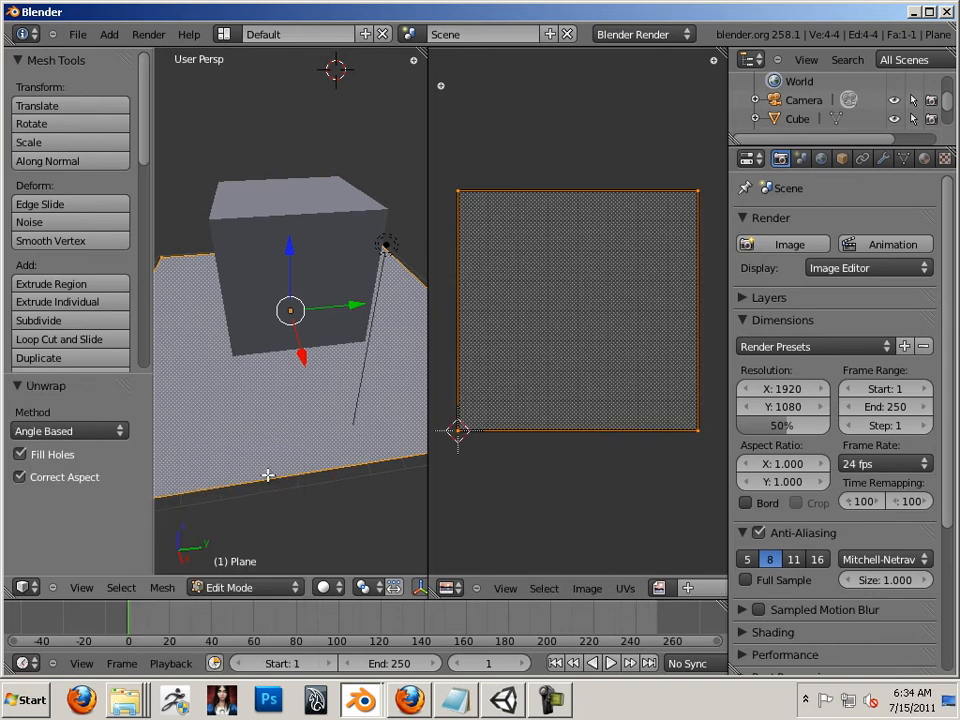
pyautogui.moveTo(500, 600)
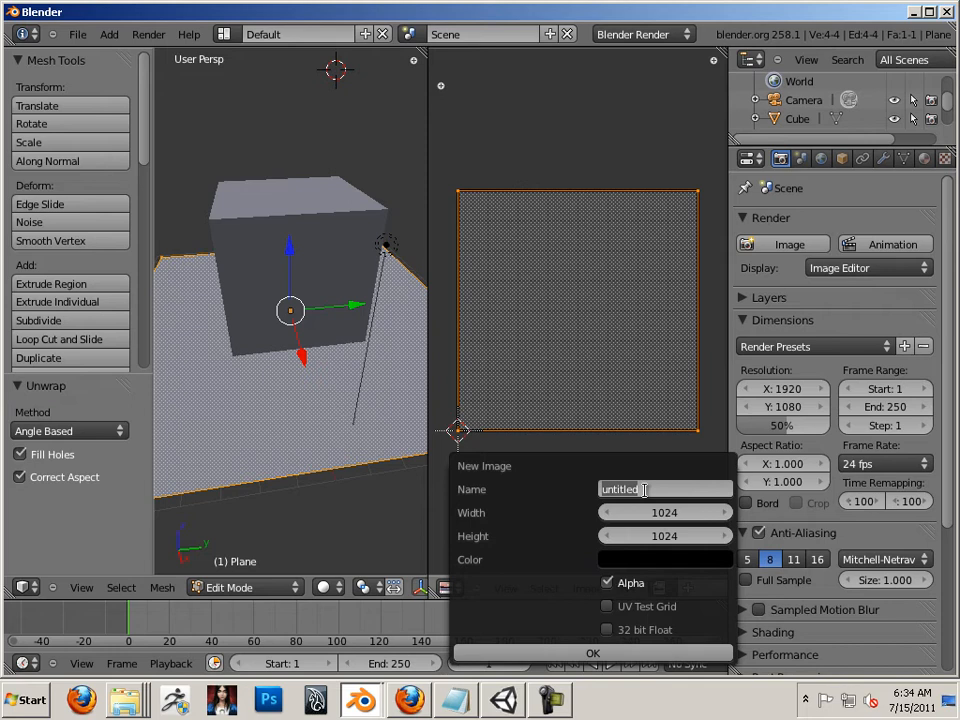
pyautogui.write('plane')
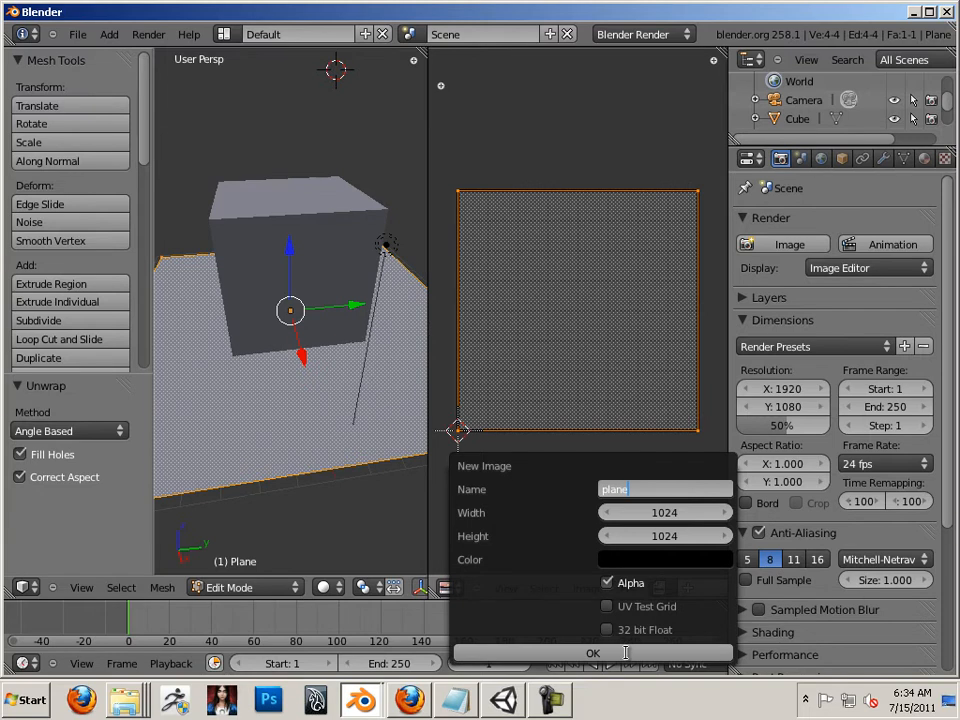
pyautogui.click(593, 652)
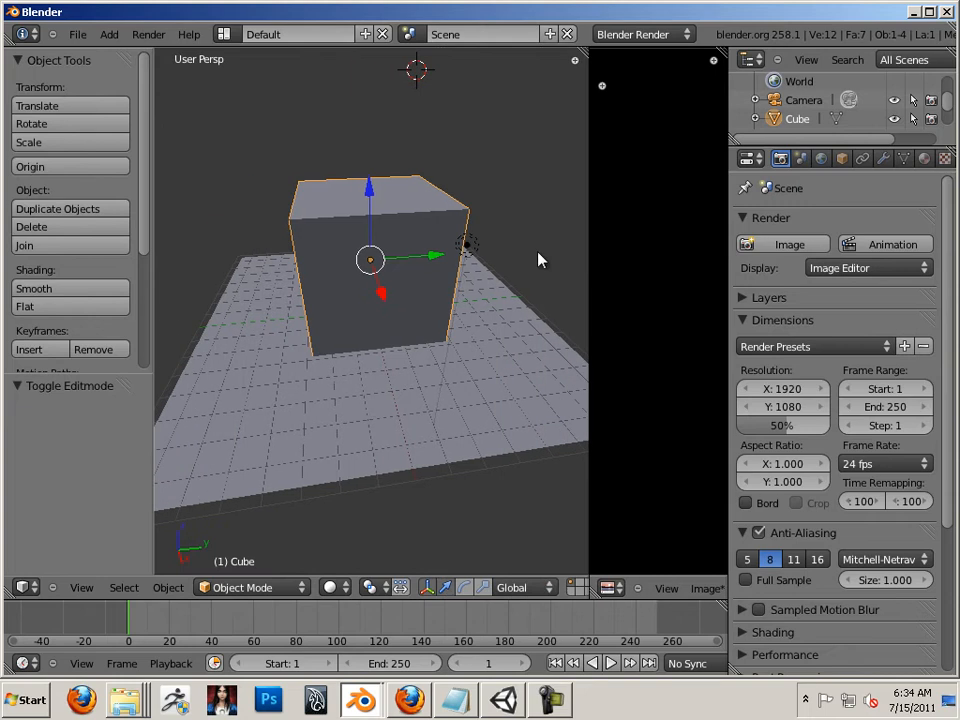
# - Unwrap the cube in Edit Mode and create a 1024×1024 image named 'ball'
pyautogui.press('Tab')
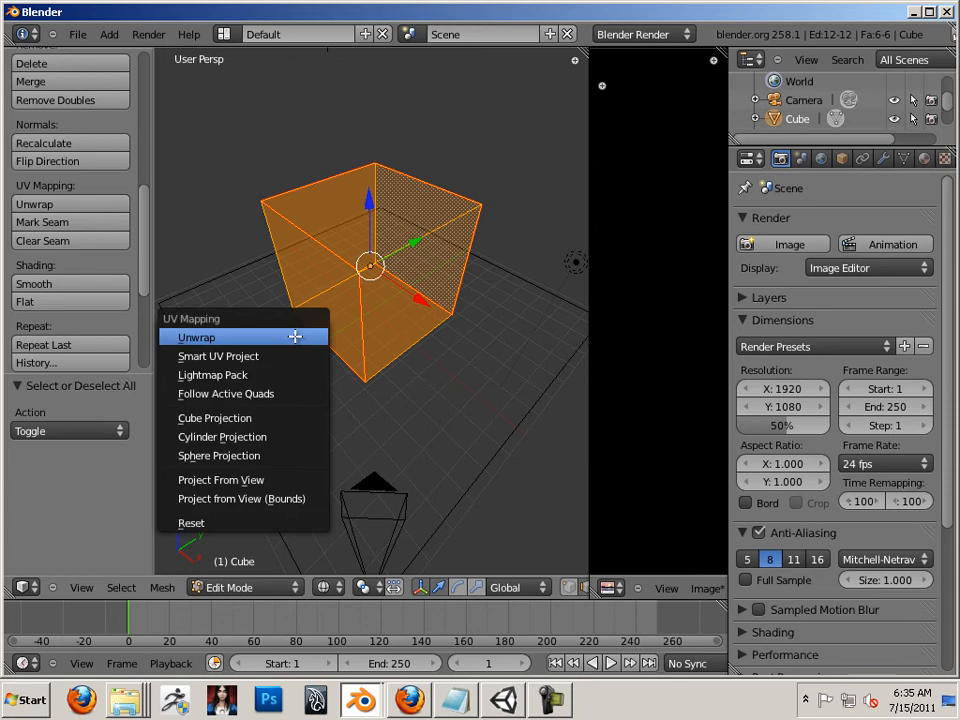
pyautogui.click(196, 337)
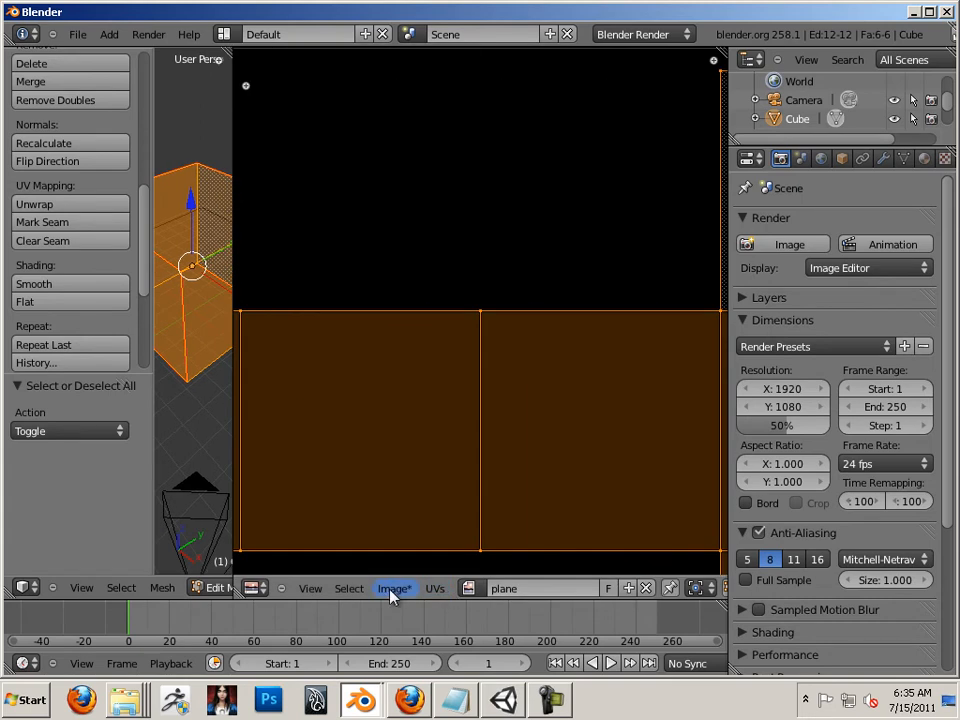
pyautogui.click(393, 588)
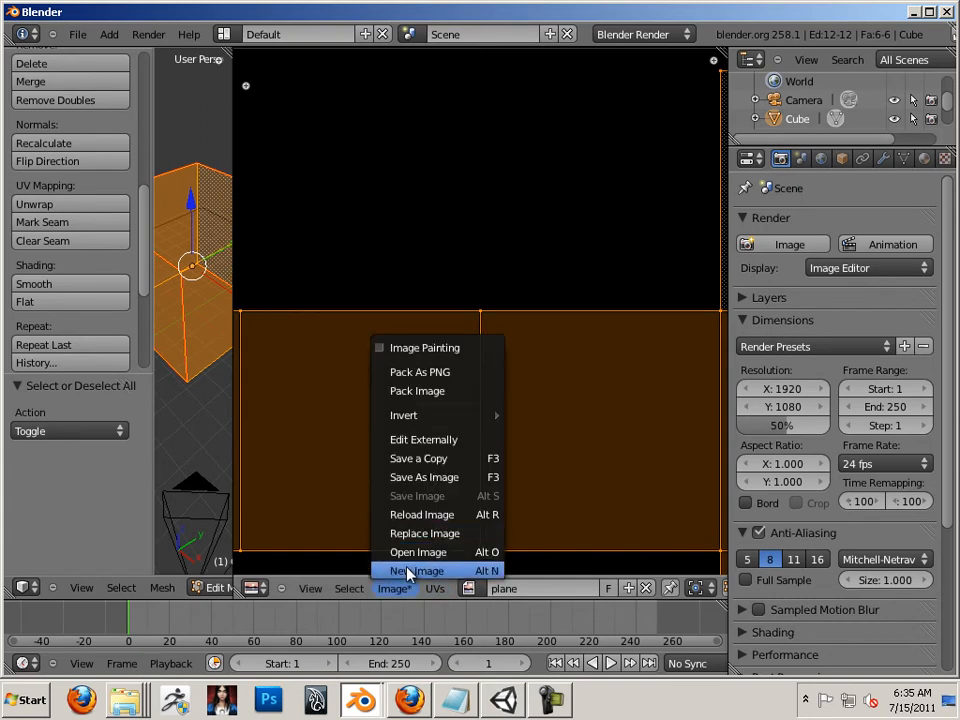
pyautogui.click(415, 570)
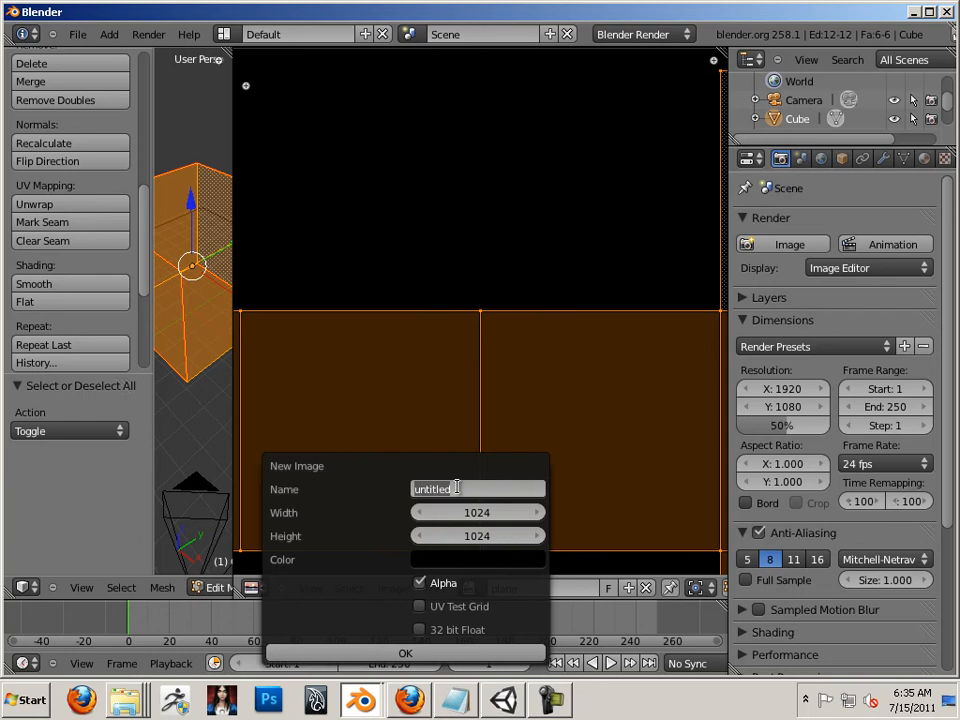
pyautogui.write('bo')
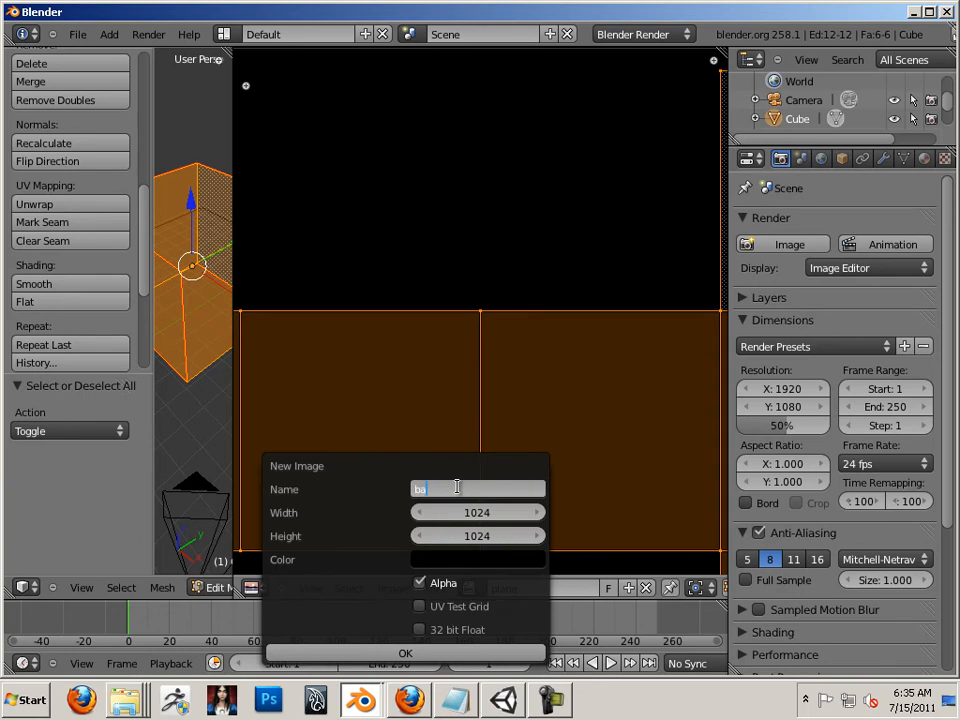
pyautogui.write('all')
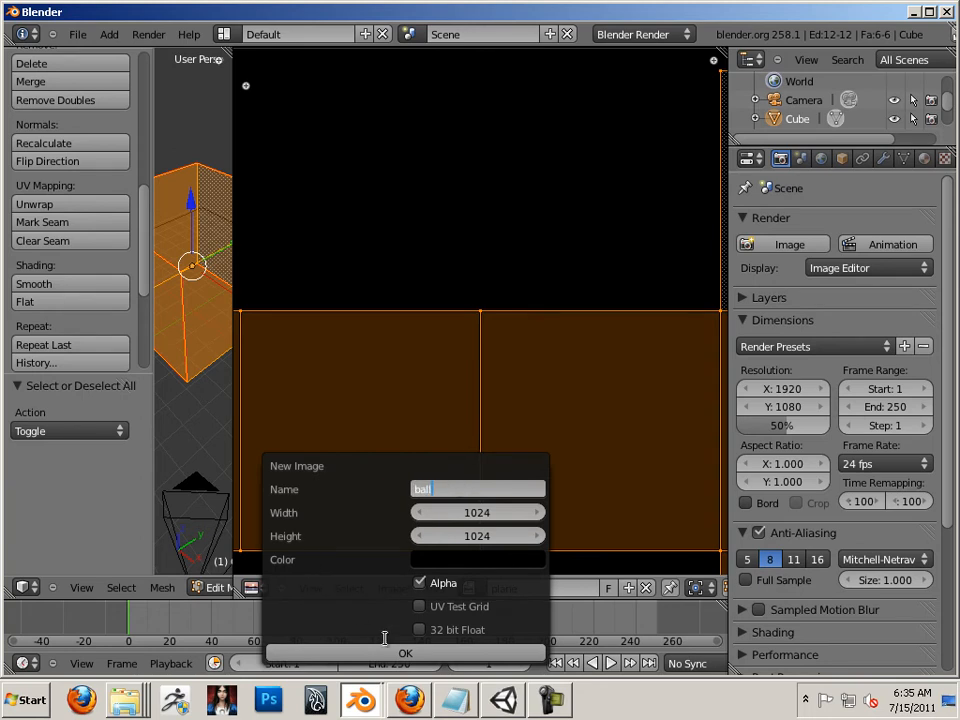
pyautogui.click(405, 652)
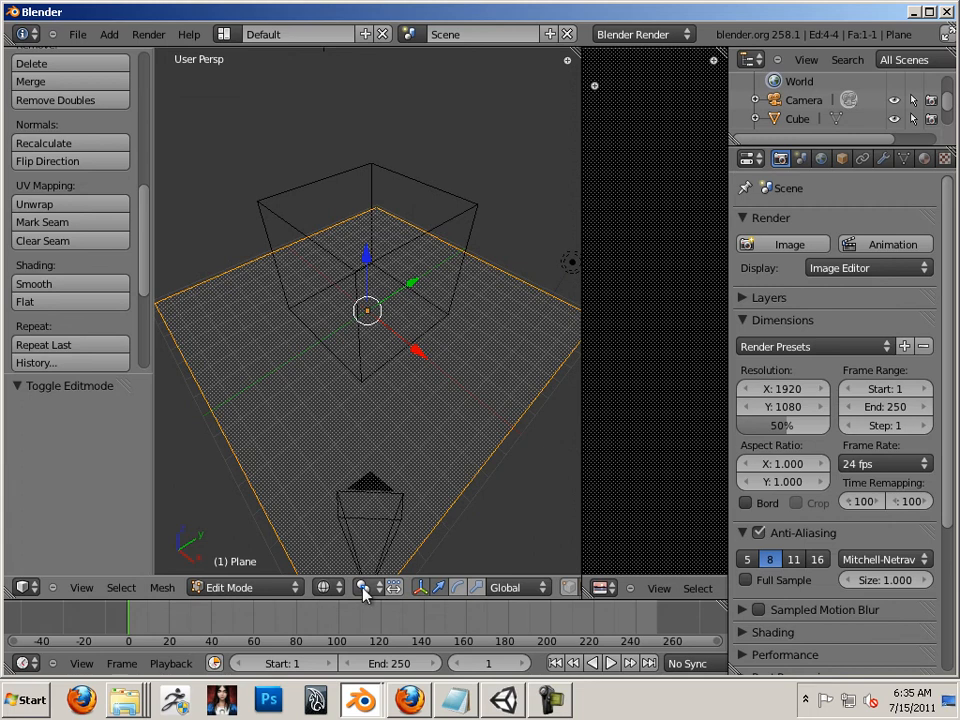
# - Switch viewport shading to Textured and render a still test image
pyautogui.click(367, 587)
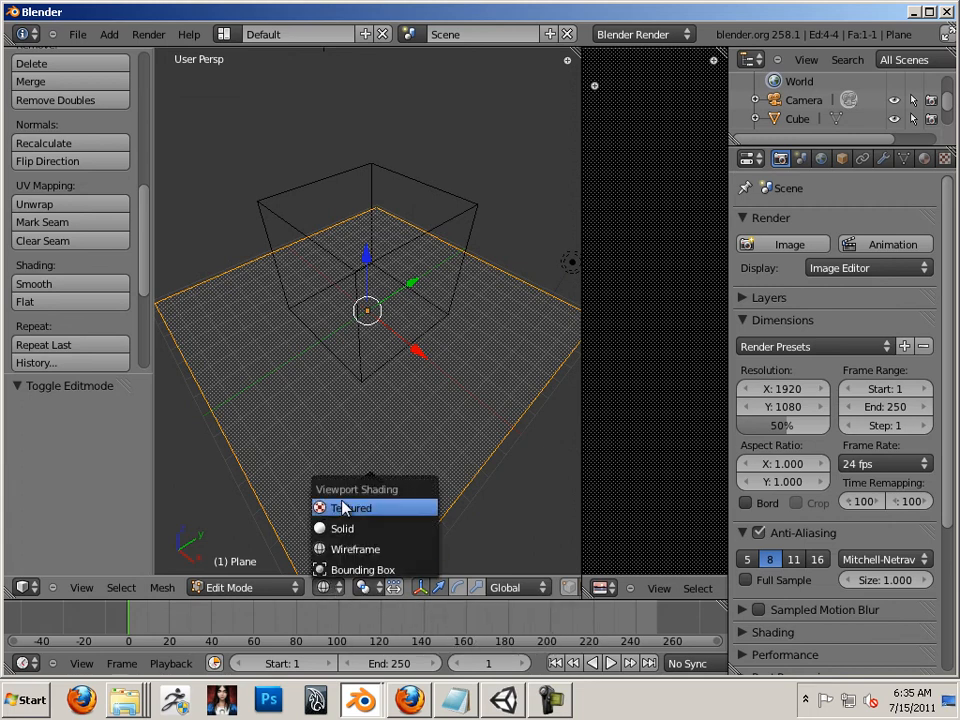
pyautogui.click(353, 508)
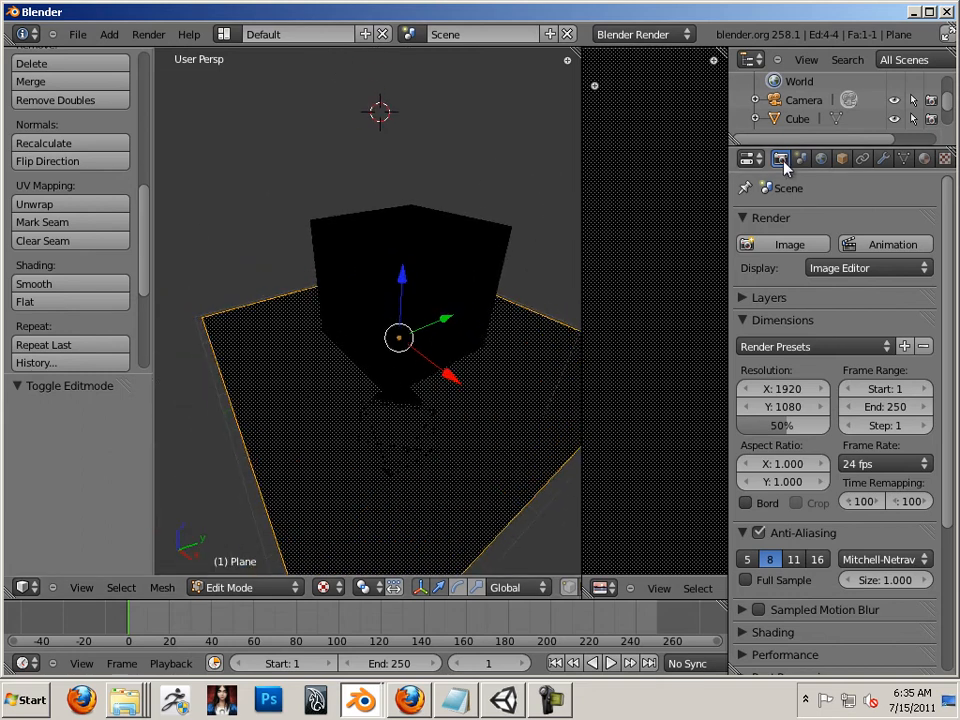
pyautogui.click(789, 244)
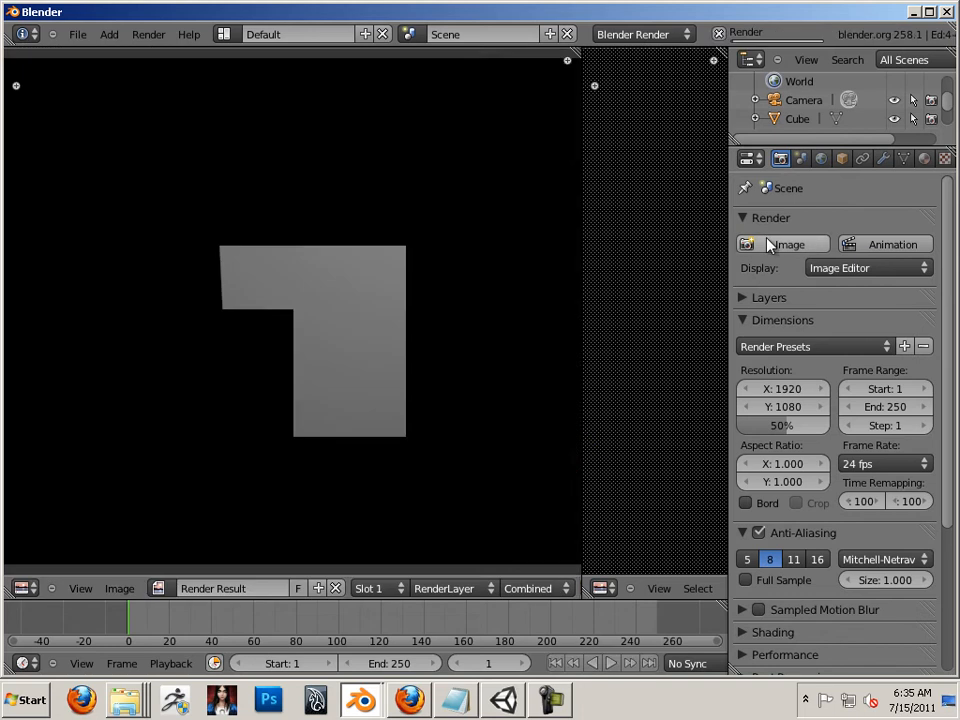
pyautogui.click(789, 244)
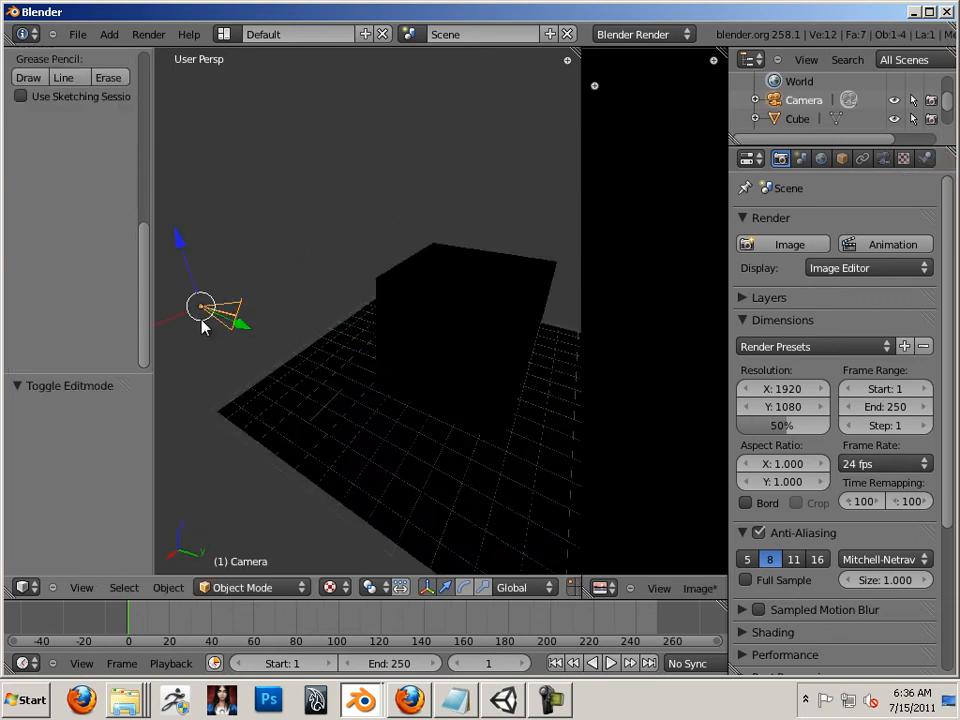
# - Move the camera along X and Y to a new angle, then select the lamp
pyautogui.moveTo(200, 310); pyautogui.dragTo(480, 340)
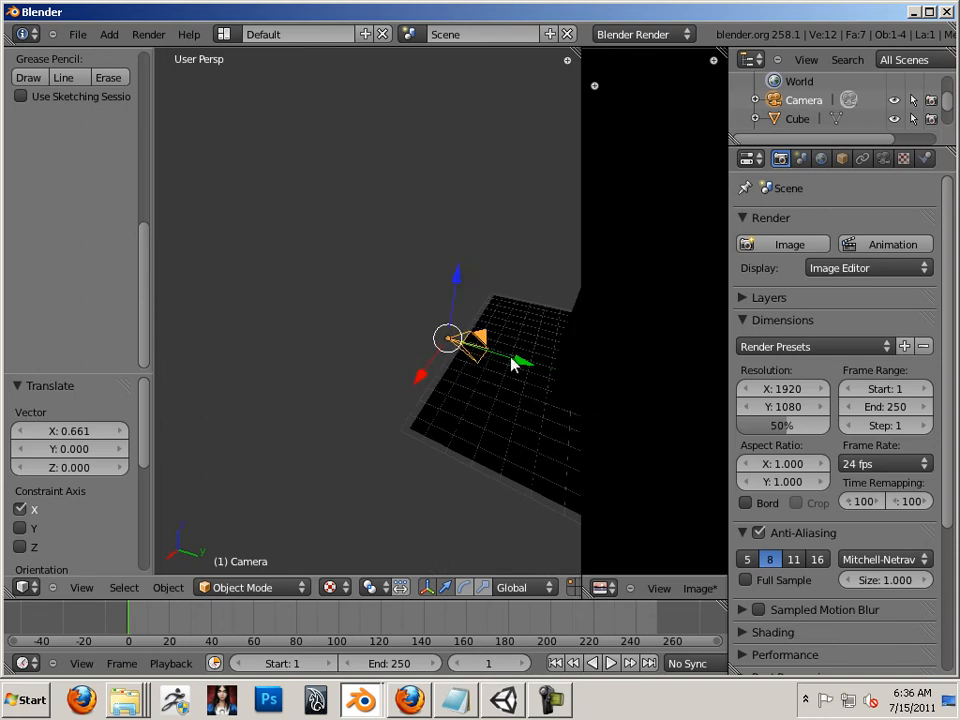
pyautogui.moveTo(510, 364); pyautogui.dragTo(375, 388)
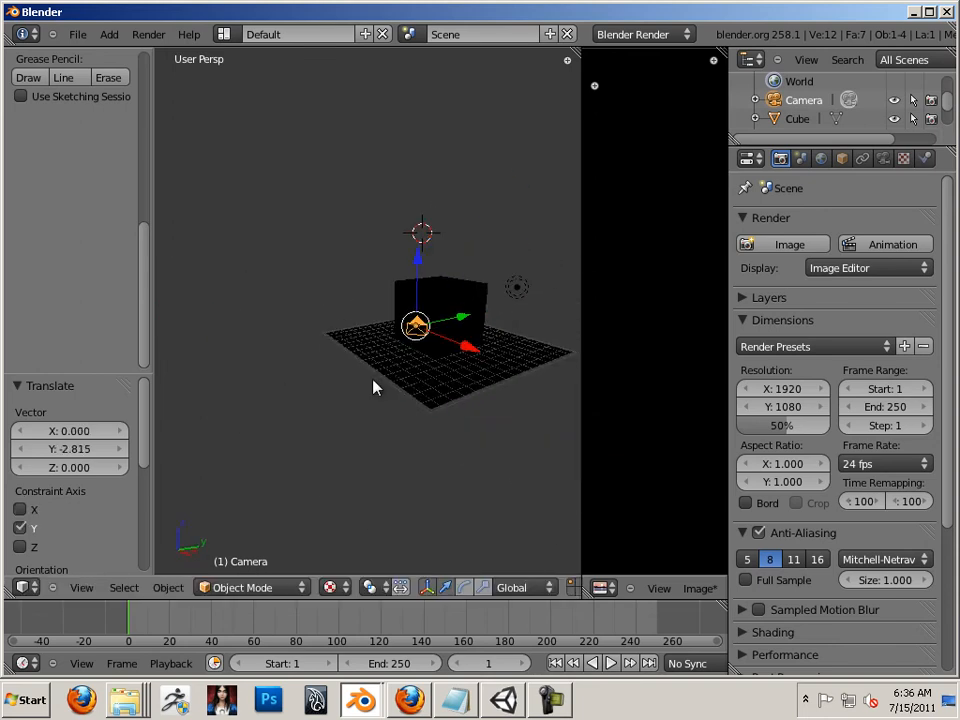
pyautogui.click(789, 244)
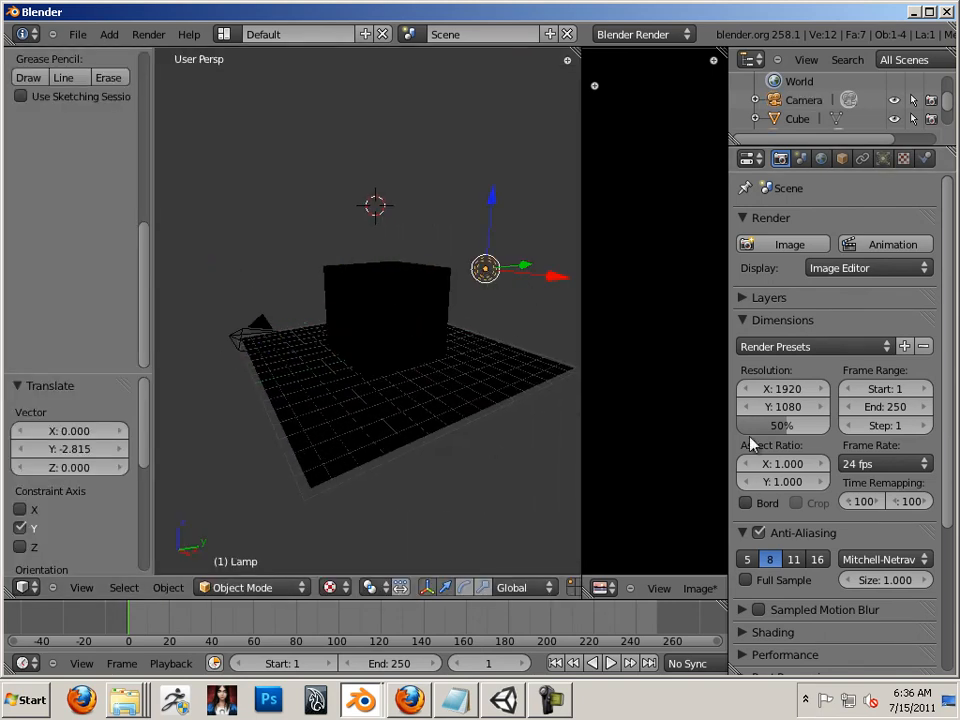
pyautogui.scroll(-3)
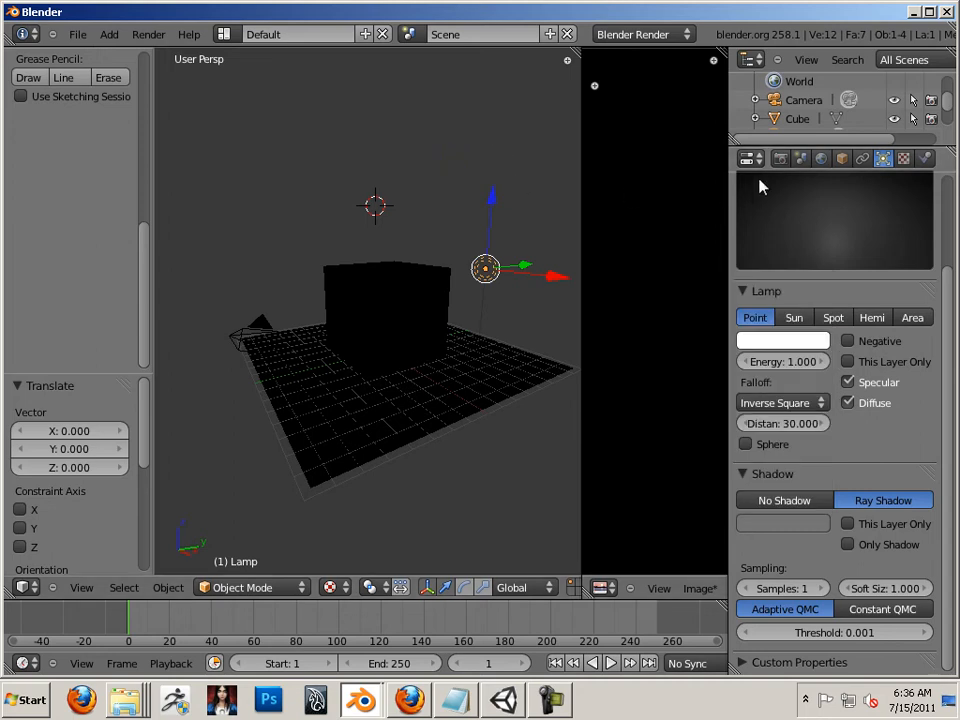
pyautogui.click(780, 158)
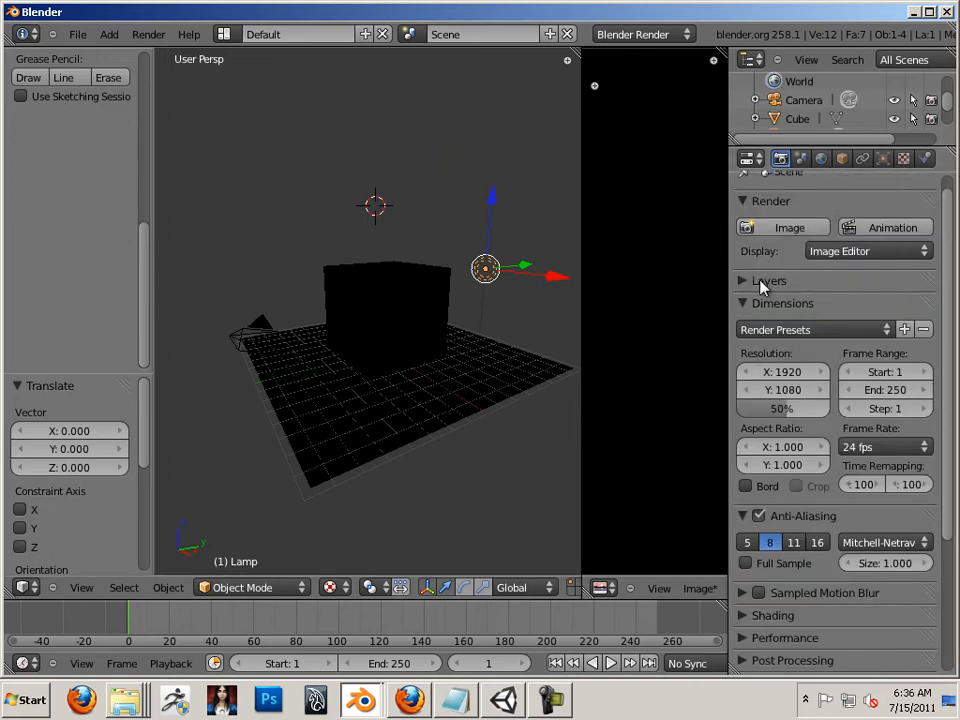
# - Render the current frame showing the cube's shadow across the plane
pyautogui.click(789, 227)
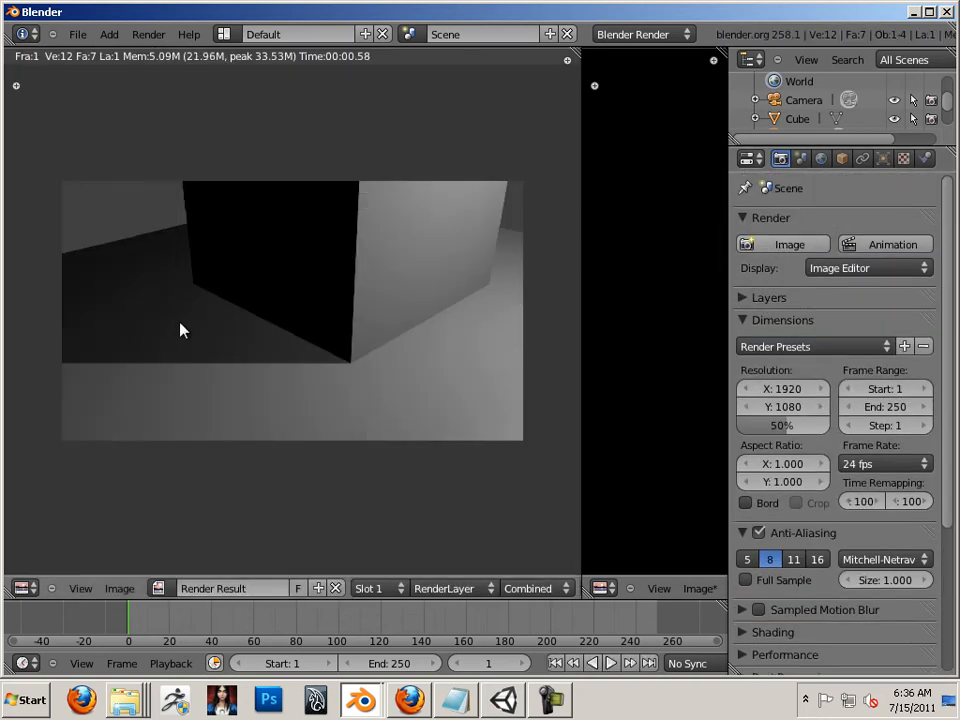
pyautogui.moveTo(203, 316)
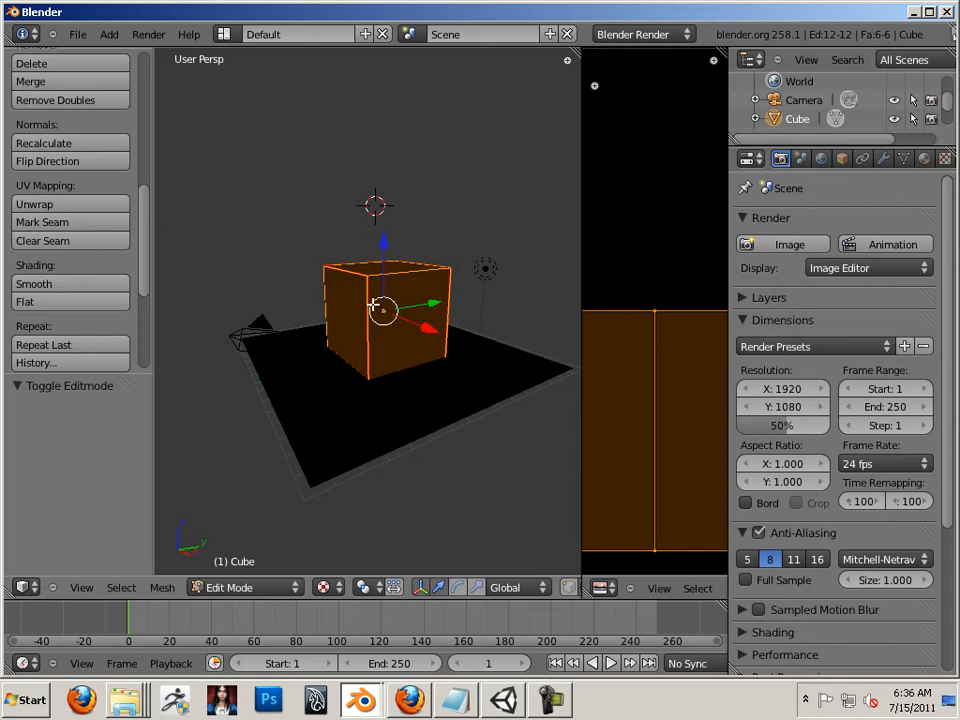
pyautogui.moveTo(446, 377)
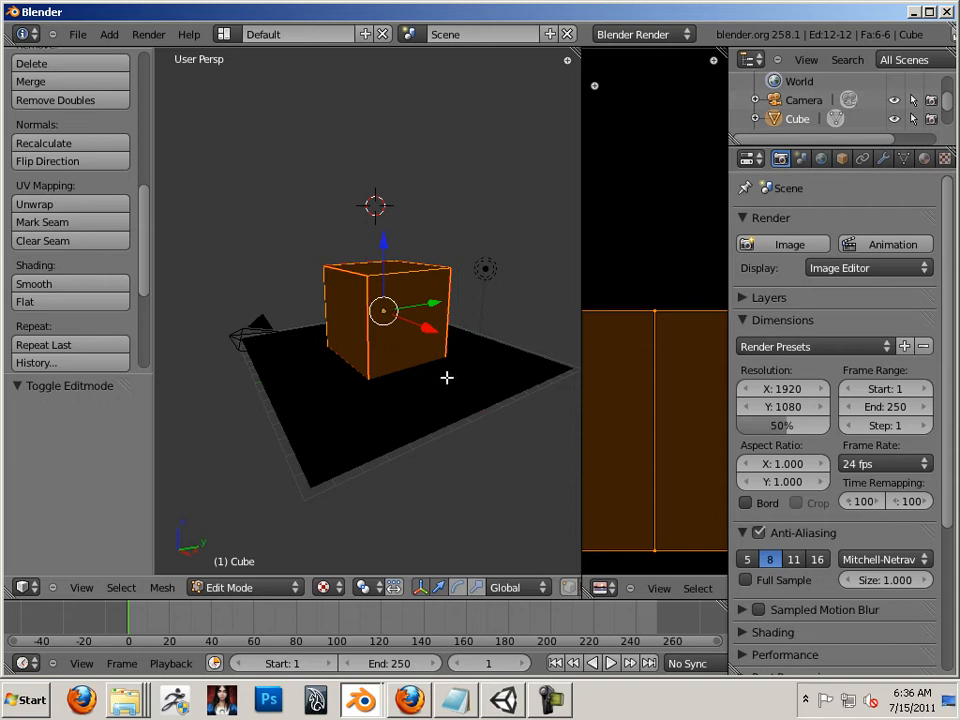
# - Open the properties sidebar and enable the Seams mesh display overlay
pyautogui.press('n')
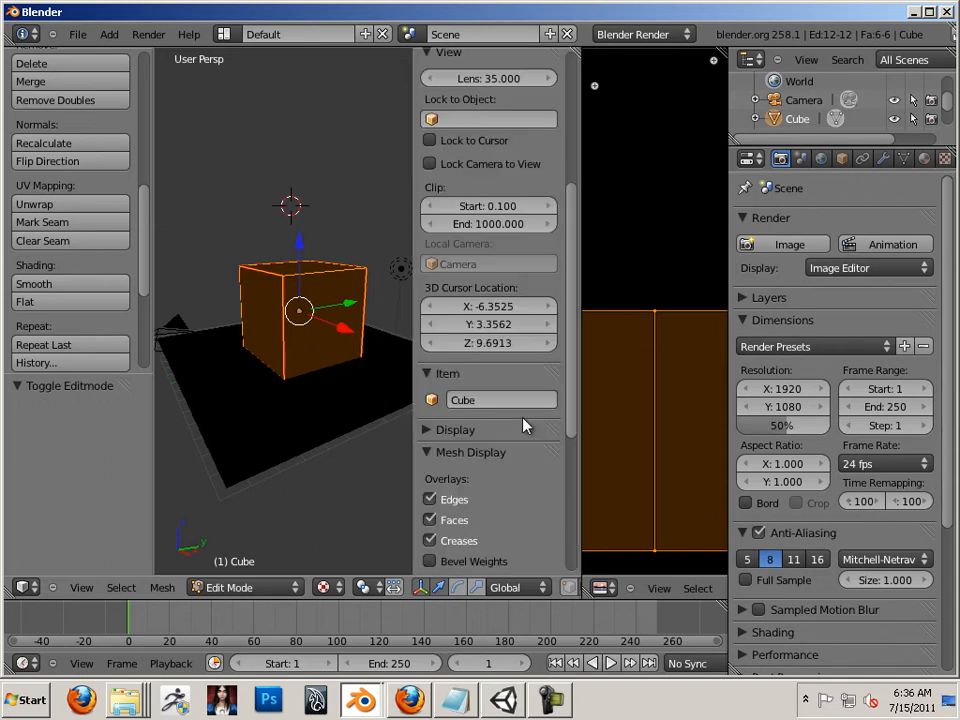
pyautogui.scroll(-3)
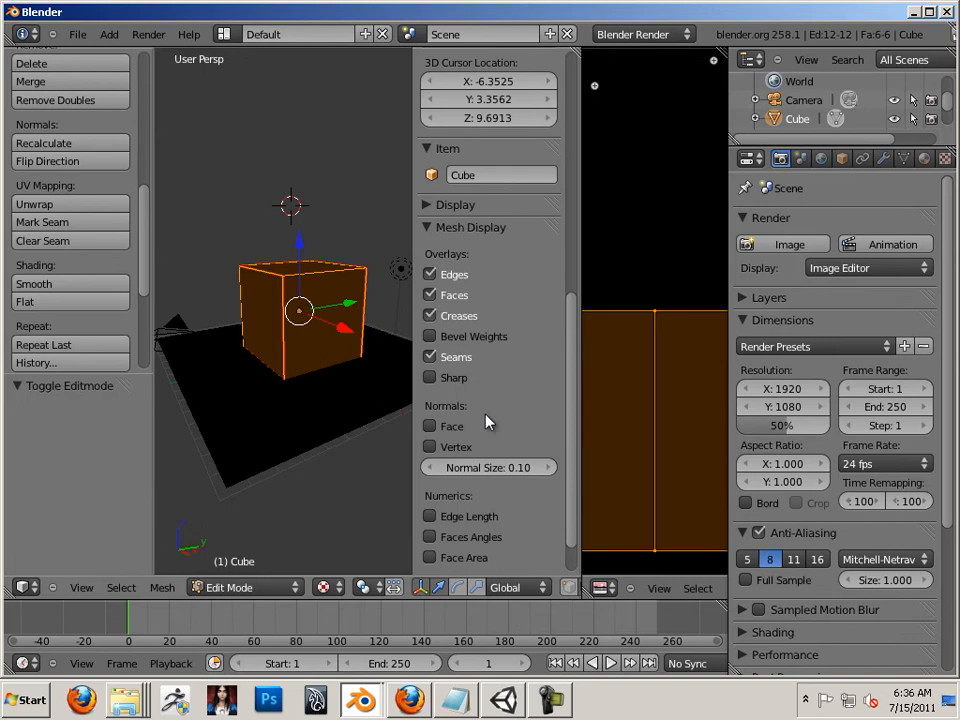
pyautogui.click(431, 425)
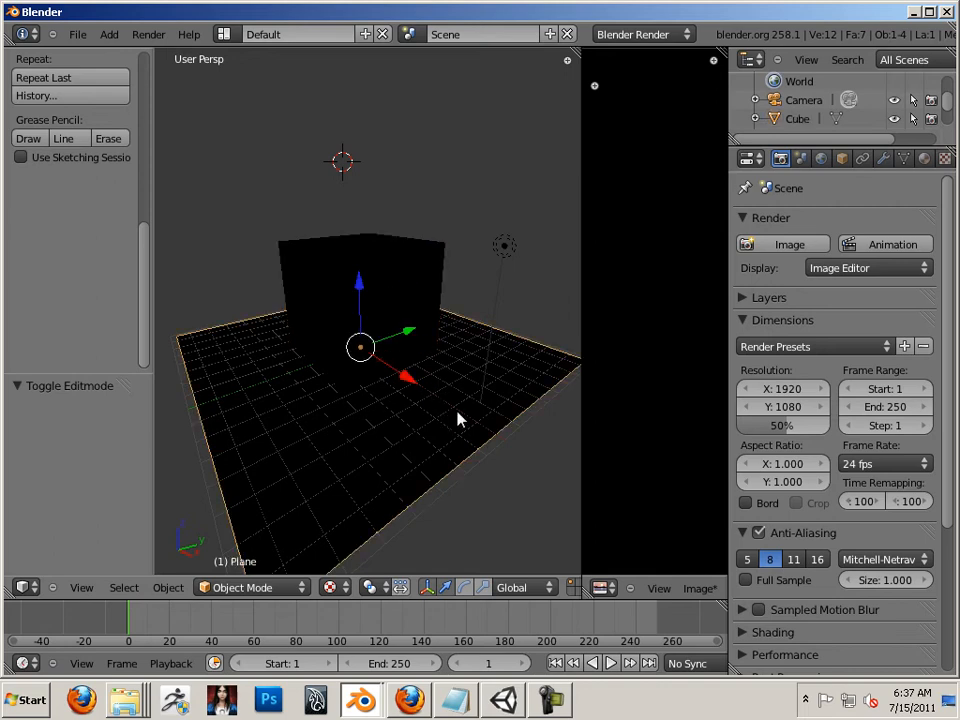
pyautogui.moveTo(800, 213)
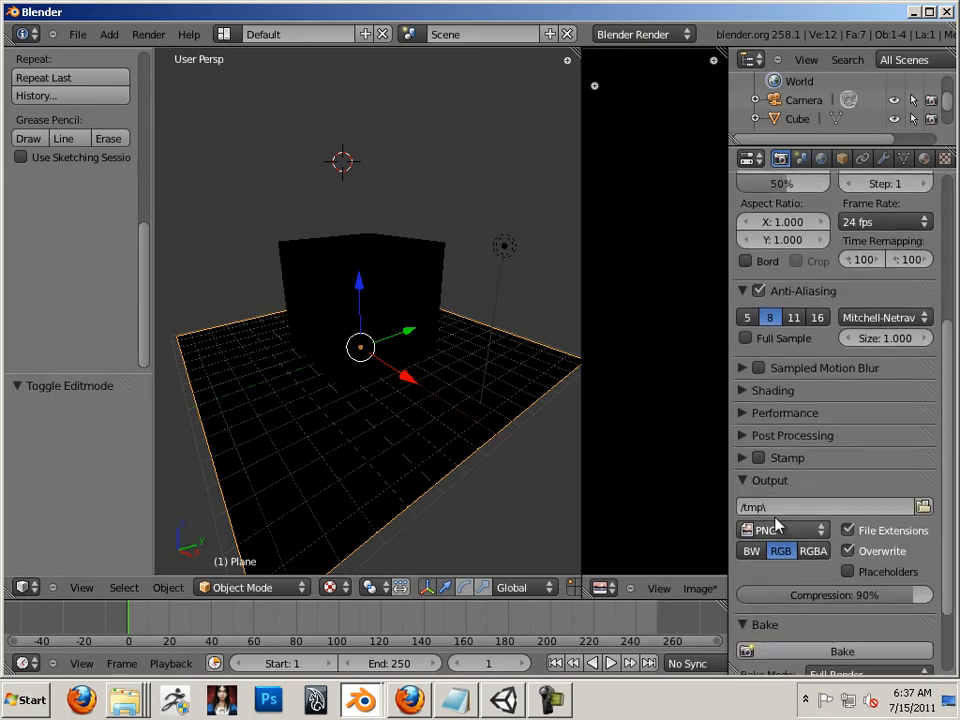
# - Set Bake Mode to Shadow, bake it, and delete the selected object
pyautogui.scroll(-3)
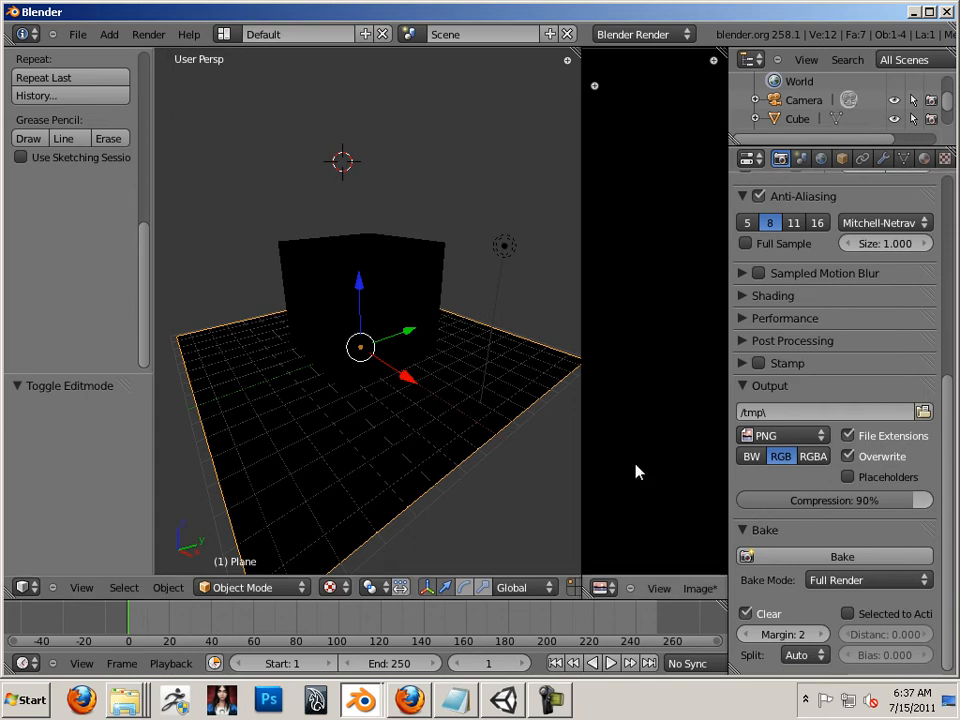
pyautogui.click(865, 580)
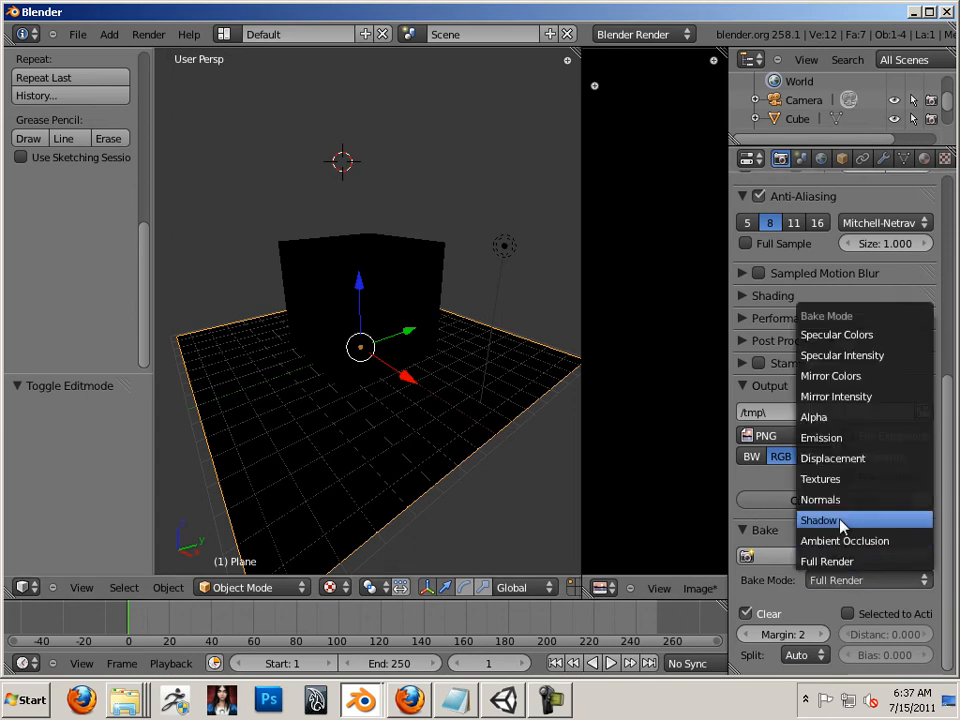
pyautogui.click(818, 520)
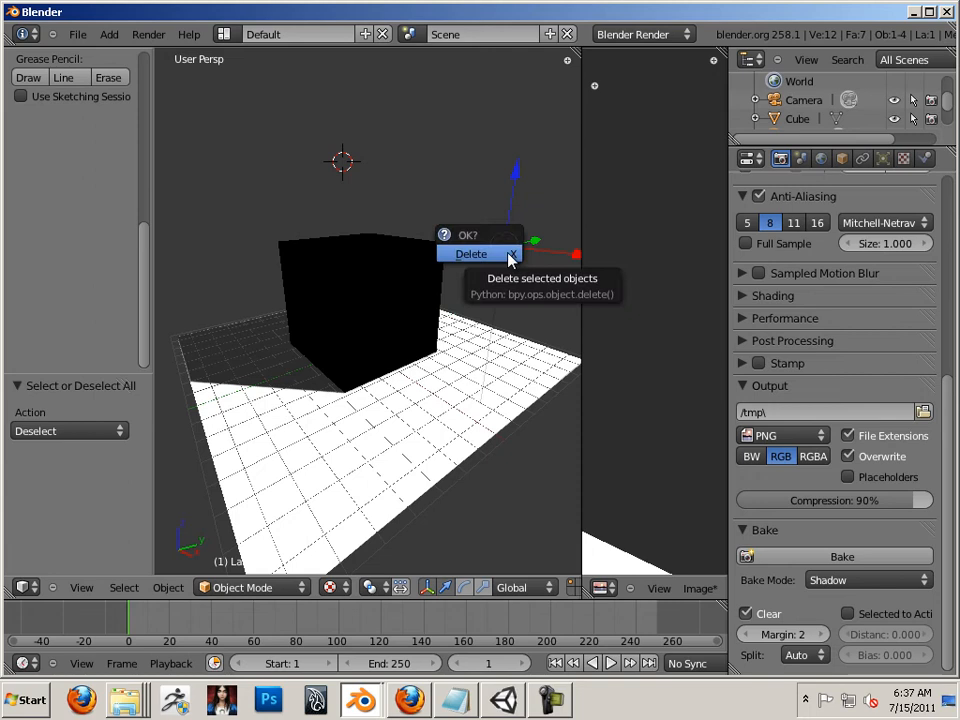
pyautogui.click(470, 253)
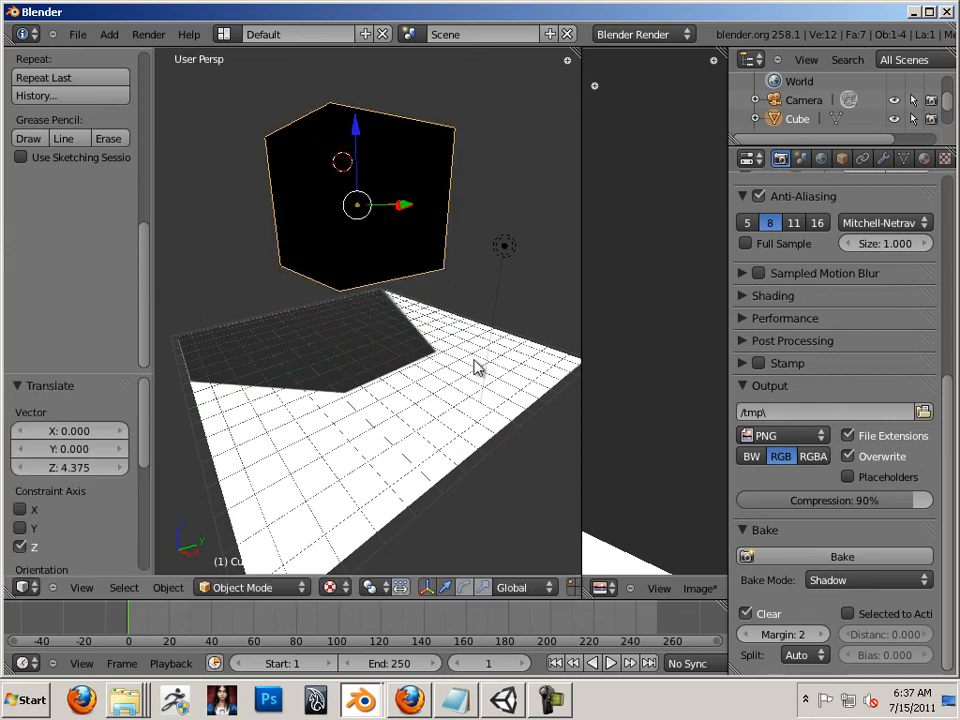
pyautogui.moveTo(465, 368)
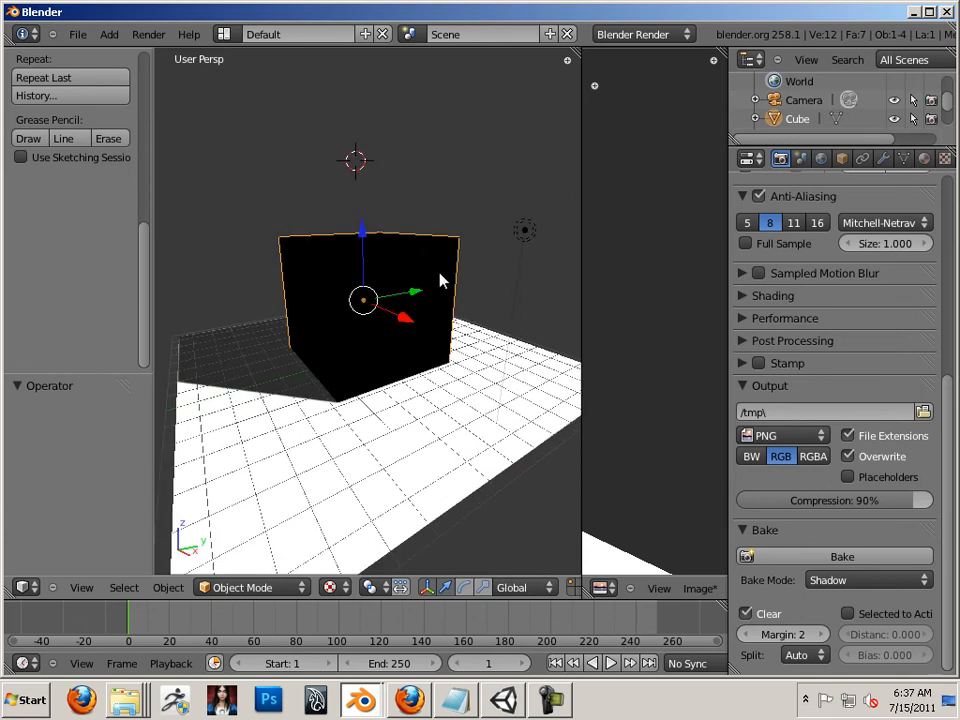
pyautogui.moveTo(420, 277)
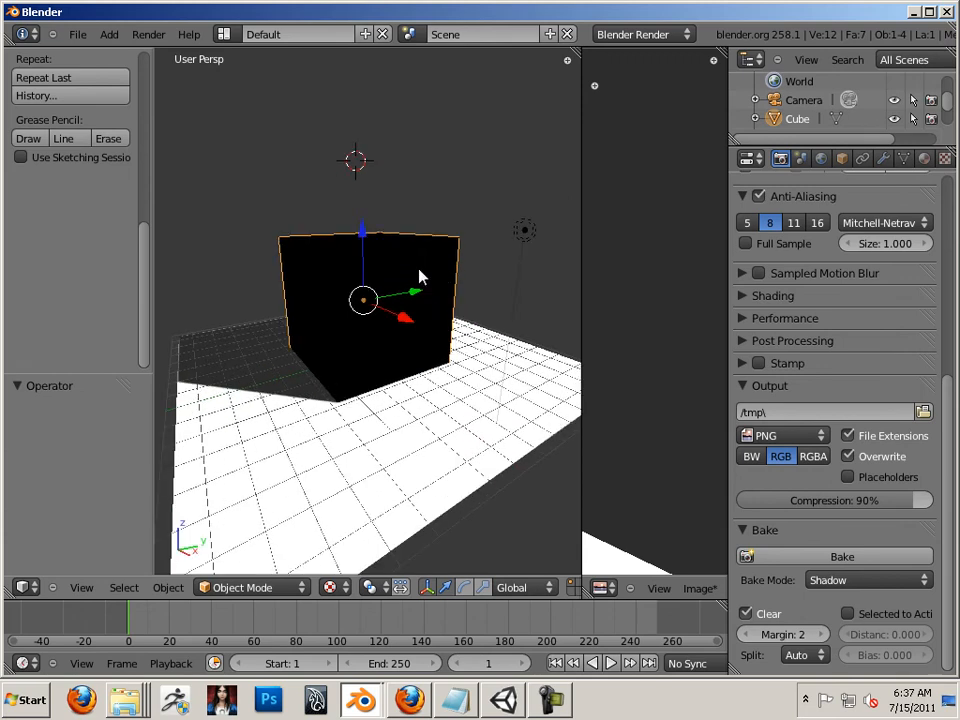
pyautogui.moveTo(737, 530)
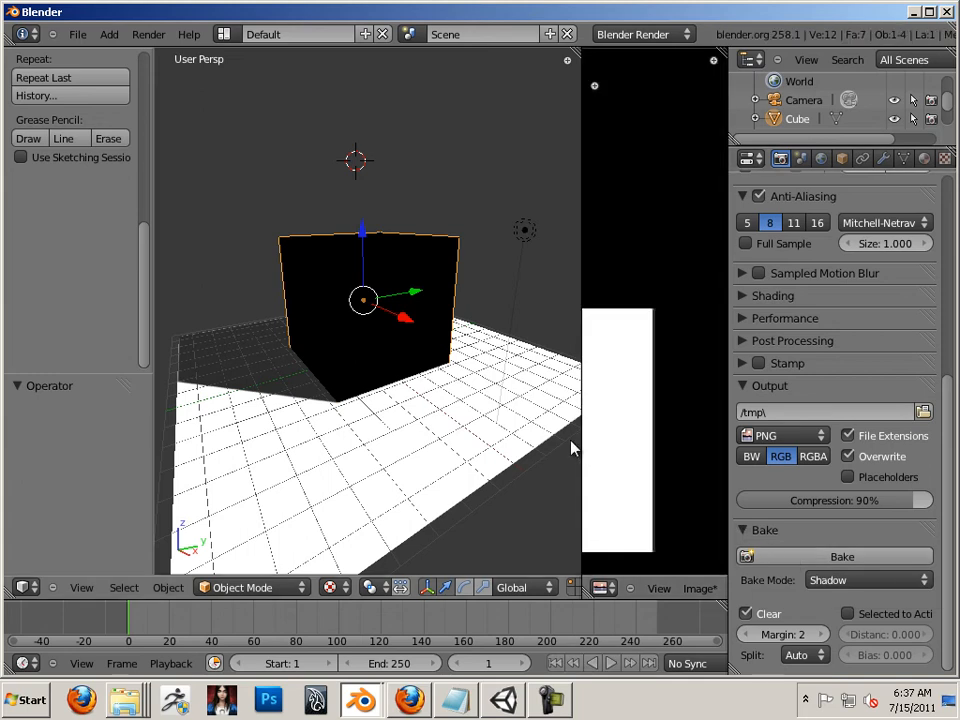
pyautogui.moveTo(478, 387)
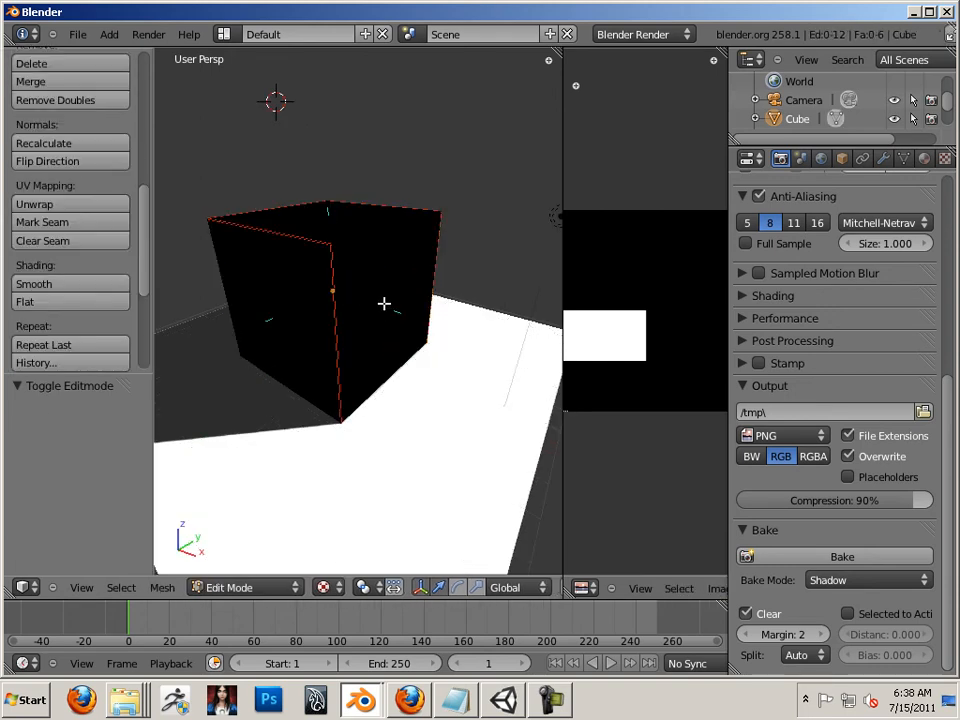
# - Select all of the cube's faces to display its complete UV layout
pyautogui.press('a')
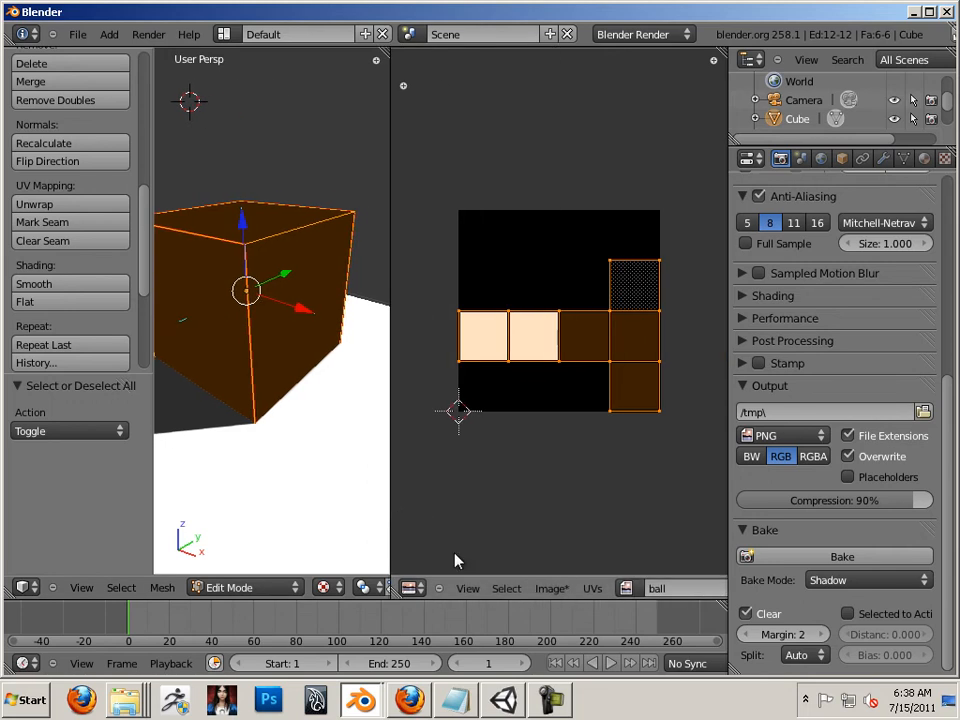
pyautogui.click(551, 588)
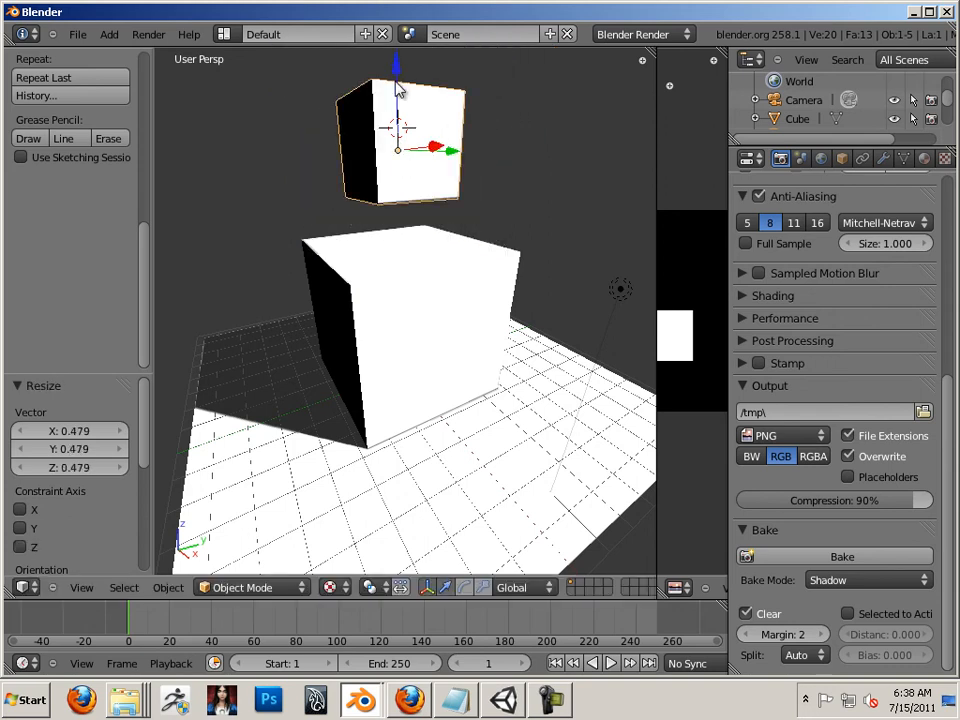
# - Lower the cube scaled to about 0.48 along Z onto the larger cube
pyautogui.moveTo(398, 140); pyautogui.dragTo(398, 120)
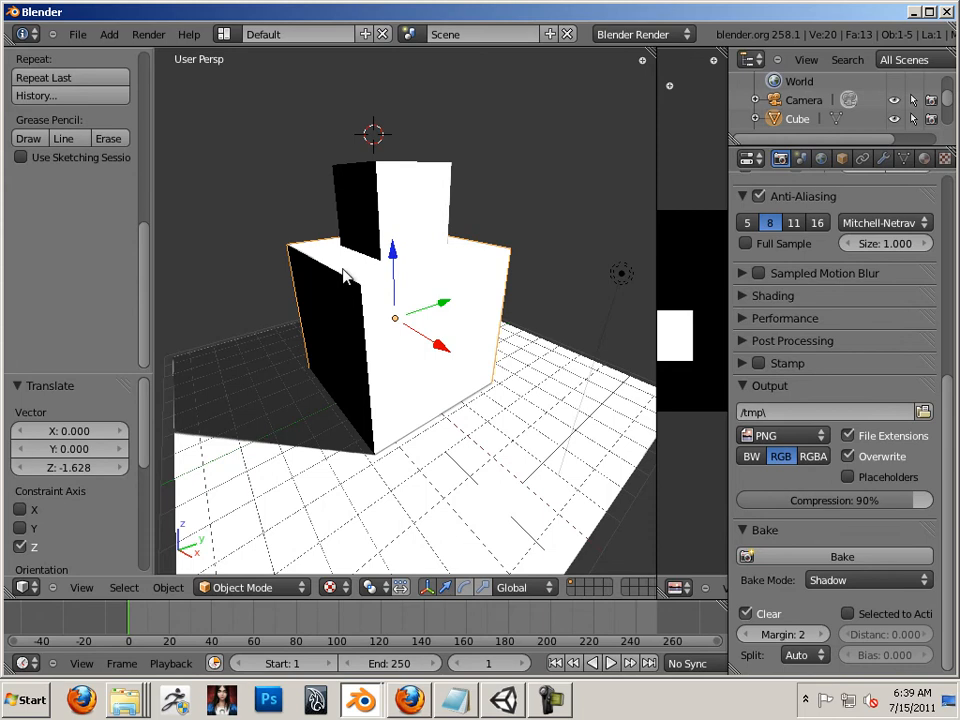
pyautogui.moveTo(690, 540)
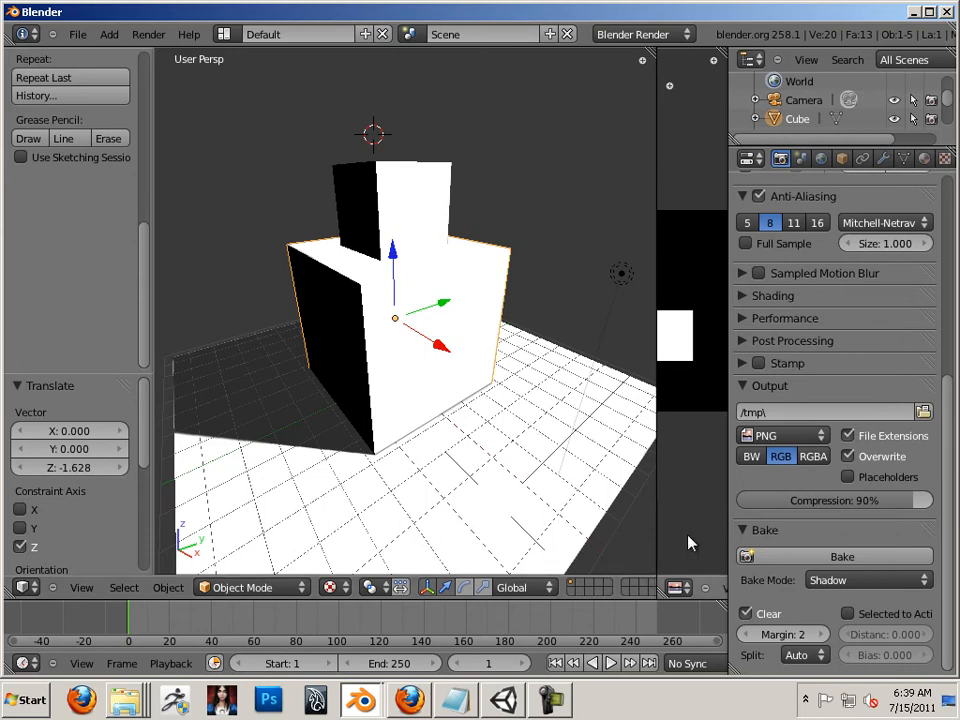
pyautogui.moveTo(657, 518)
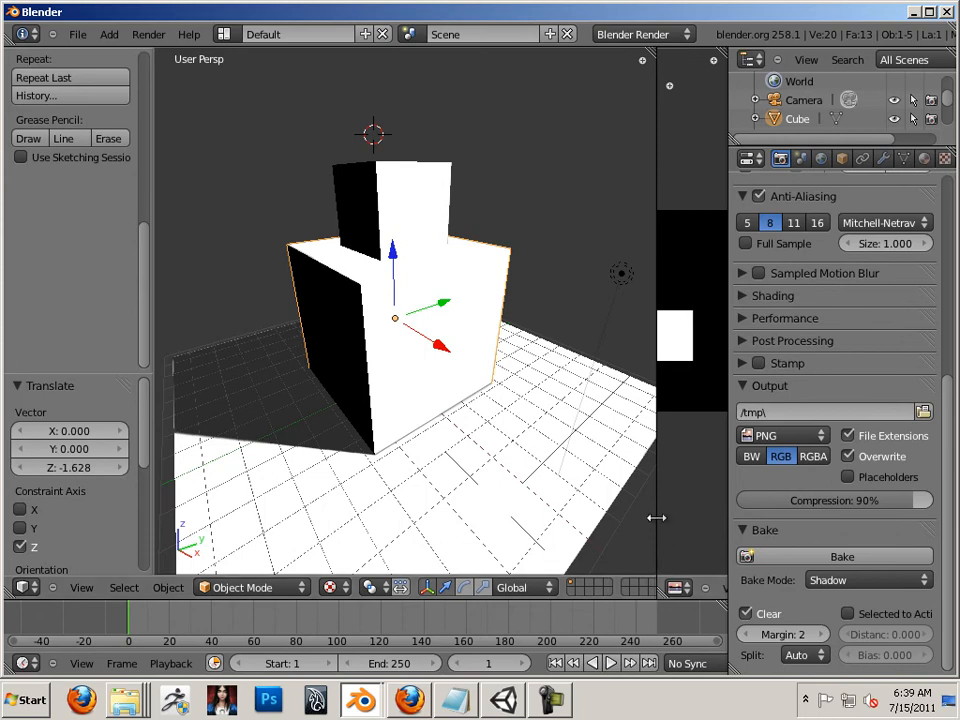
# - Reload the large cube's image to clear it, re-bake shadows, and orbit to inspect
pyautogui.click(528, 588)
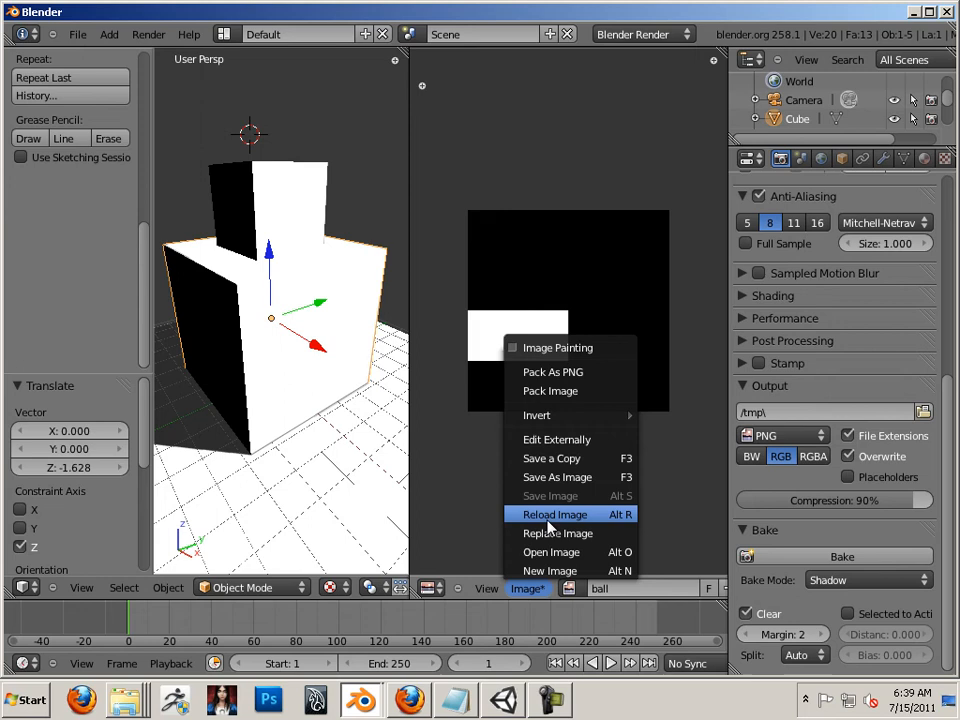
pyautogui.click(554, 514)
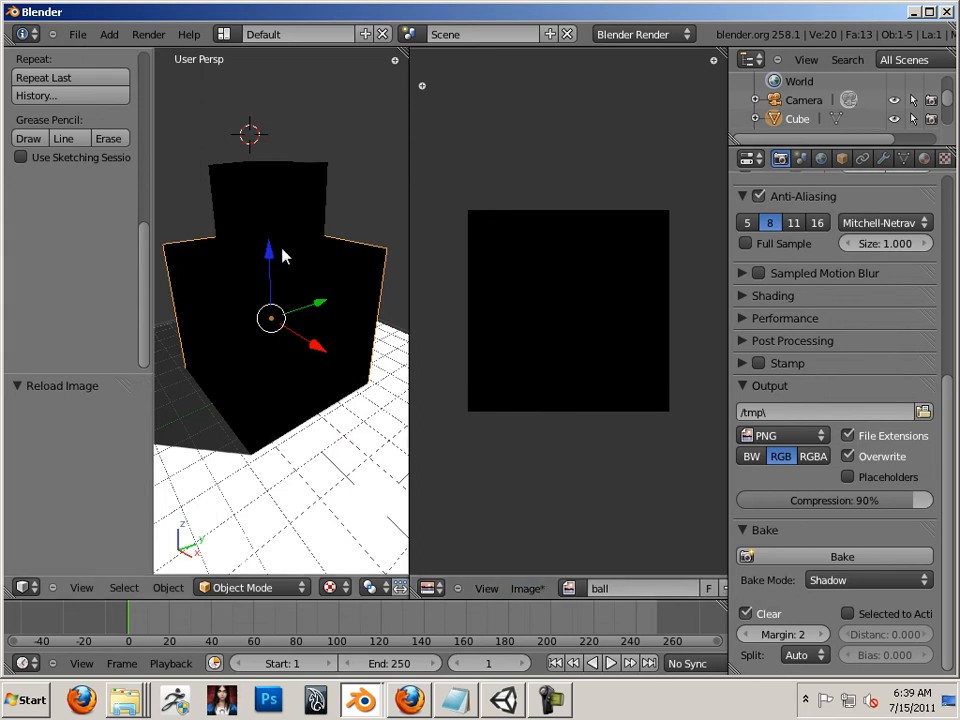
pyautogui.click(841, 556)
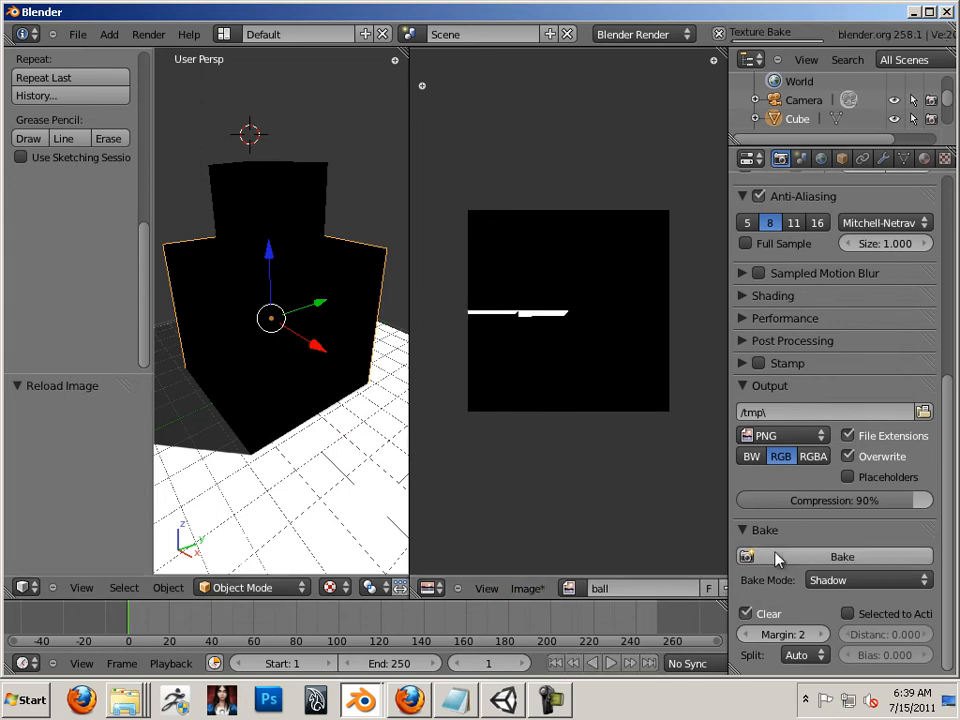
pyautogui.click(842, 556)
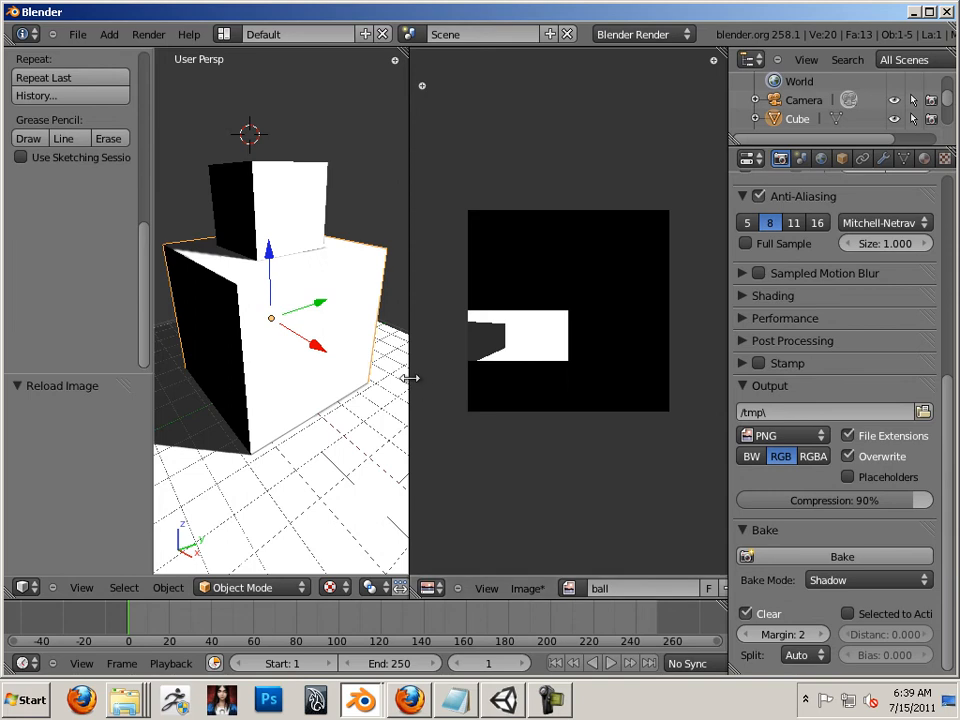
pyautogui.moveTo(413, 380)
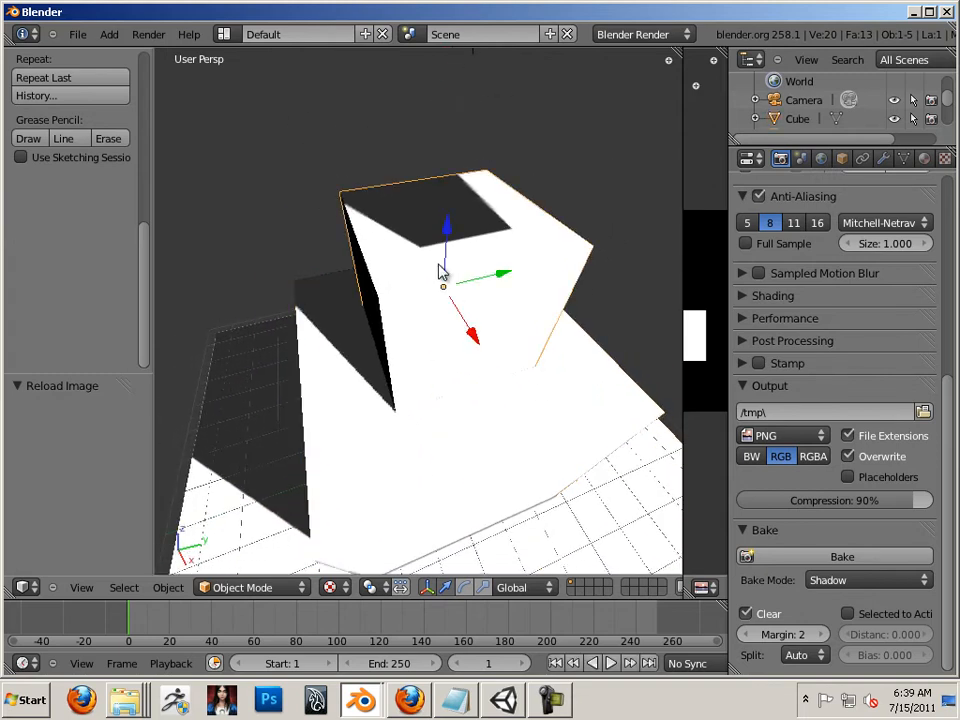
pyautogui.moveTo(442, 273); pyautogui.dragTo(475, 343)
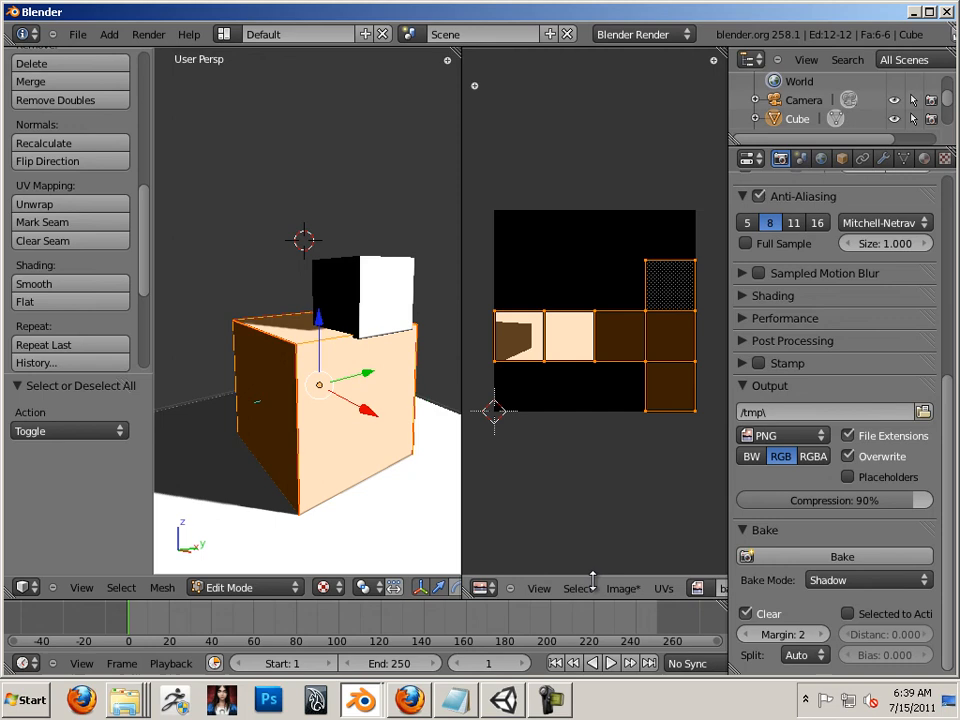
# - Clear the large cube's baked image with Reload Image and bake it again
pyautogui.click(623, 588)
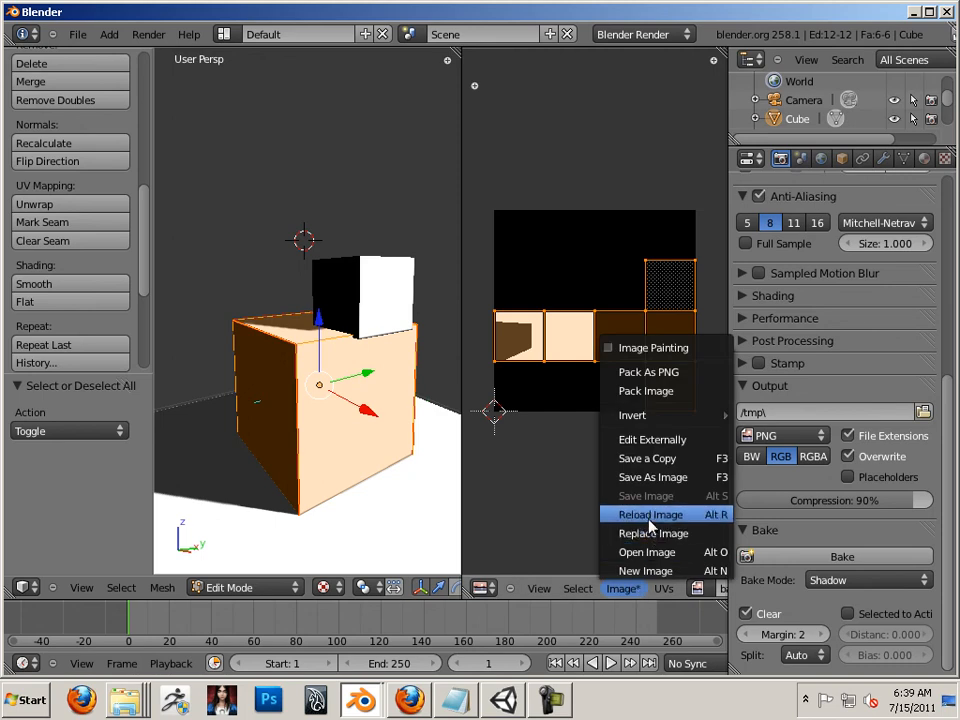
pyautogui.click(650, 513)
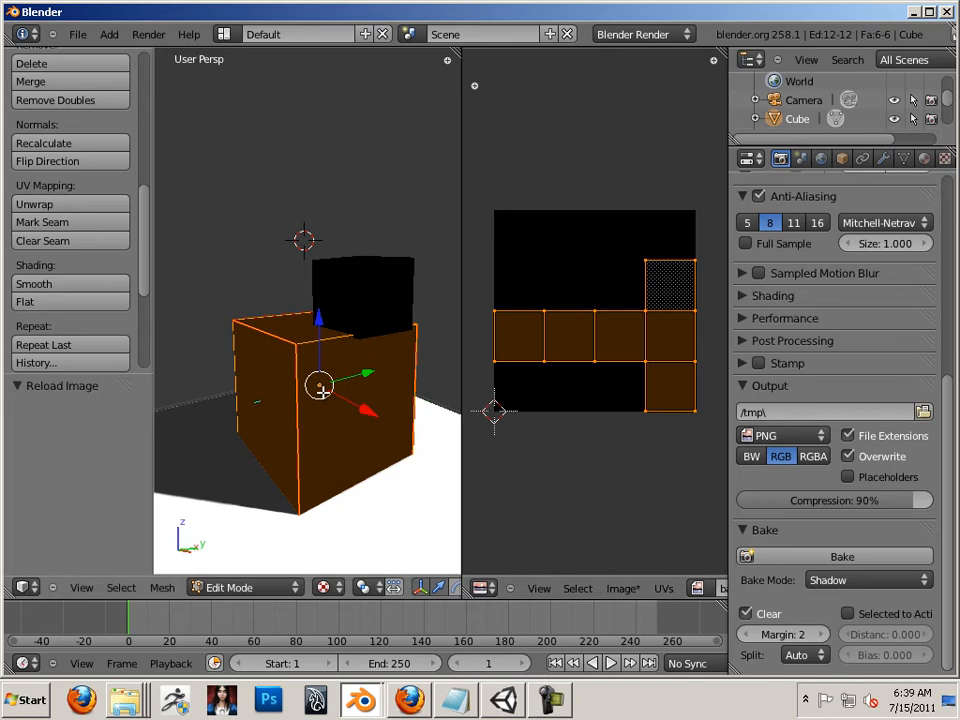
pyautogui.click(240, 587)
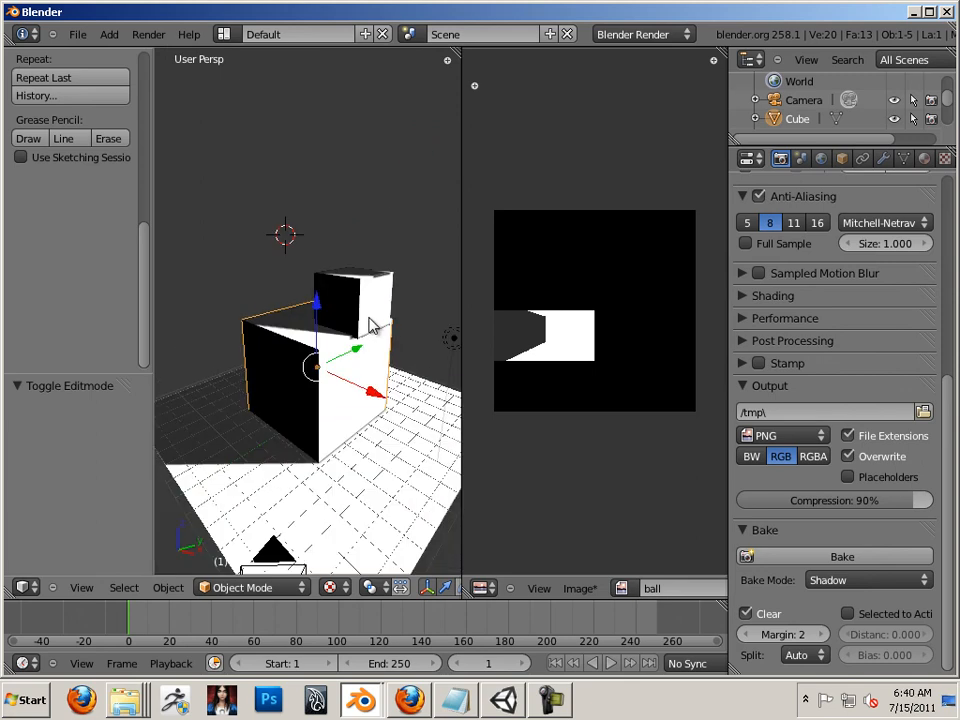
pyautogui.moveTo(459, 362)
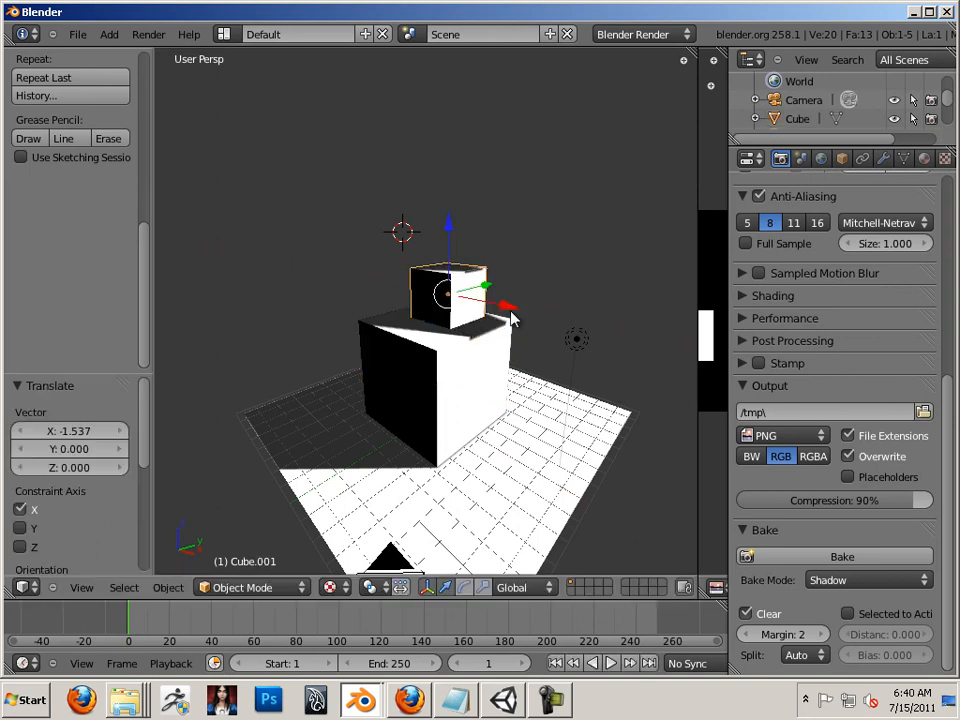
# - In Edit Mode, create a new 1024×1024 image named 'box2' for the small cube
pyautogui.press('Tab')
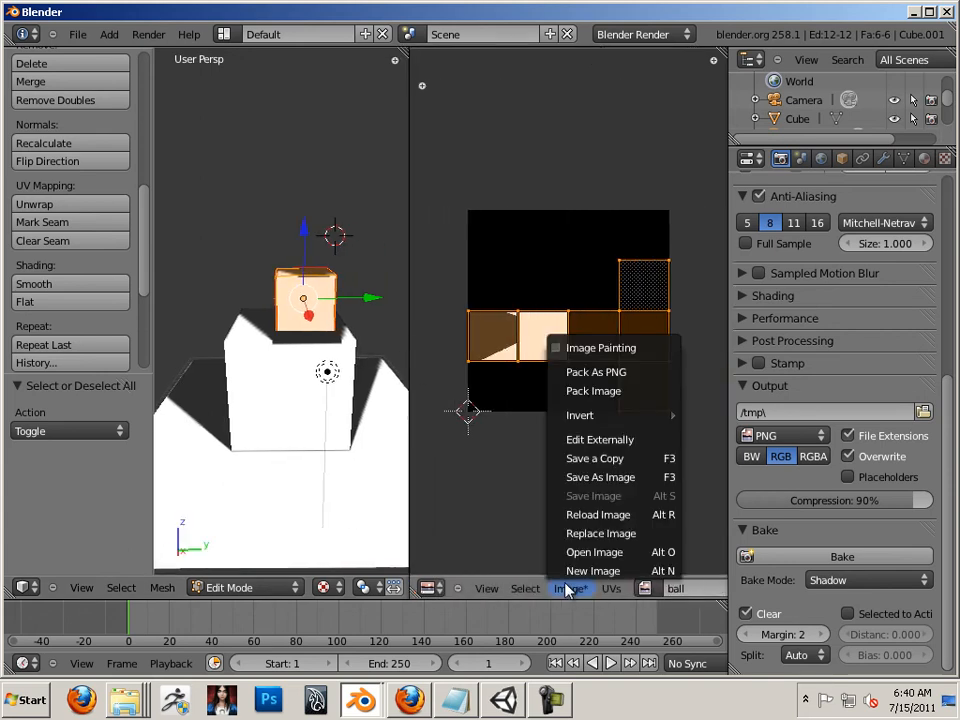
pyautogui.click(592, 570)
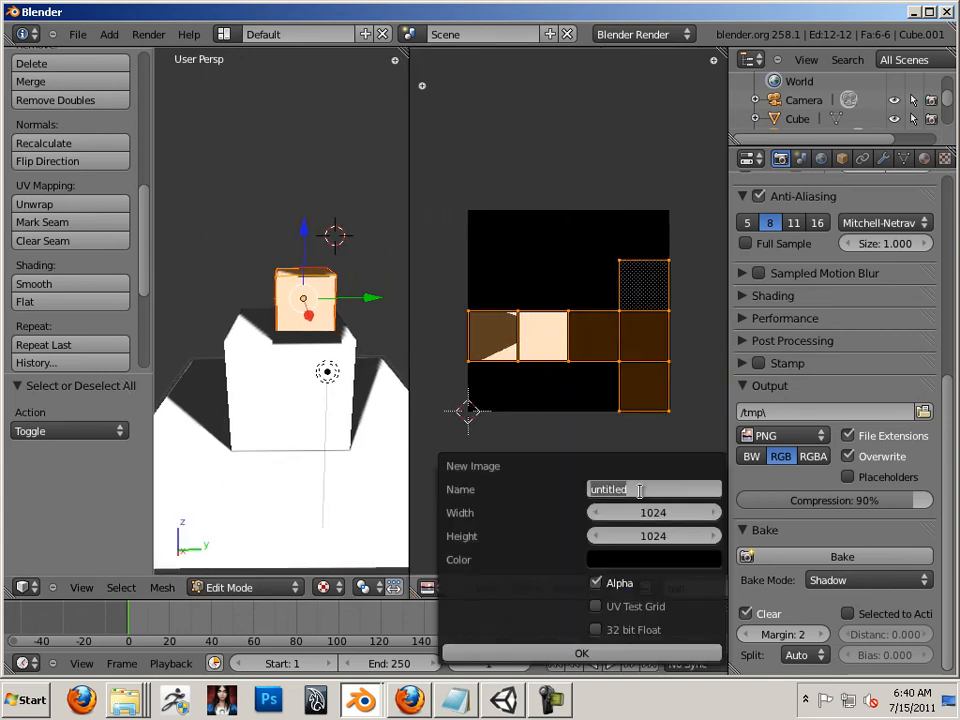
pyautogui.write('box')
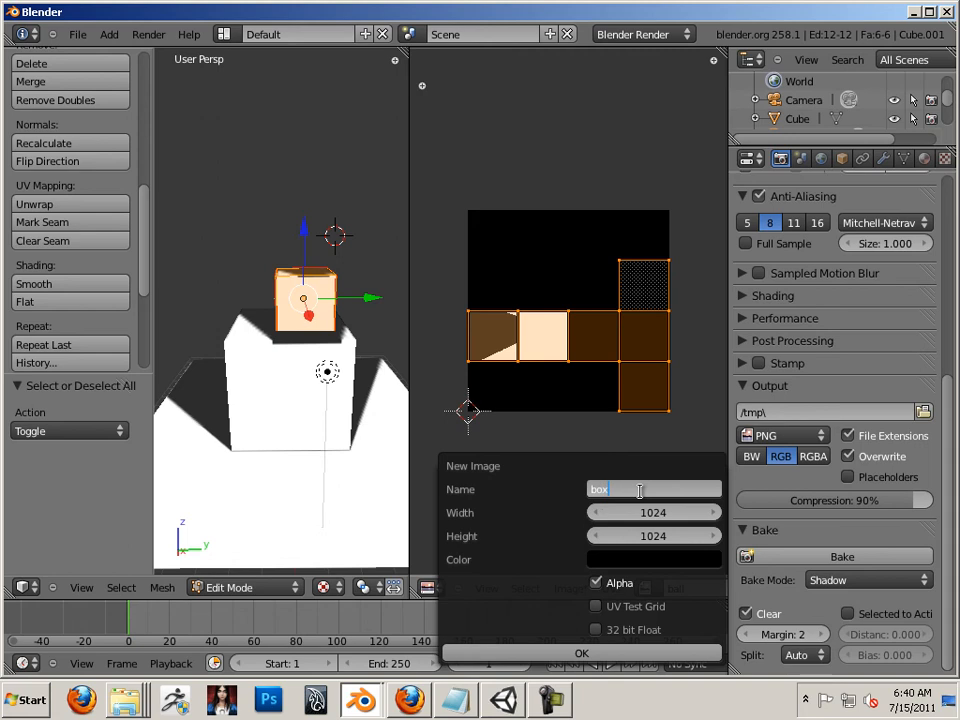
pyautogui.write('2')
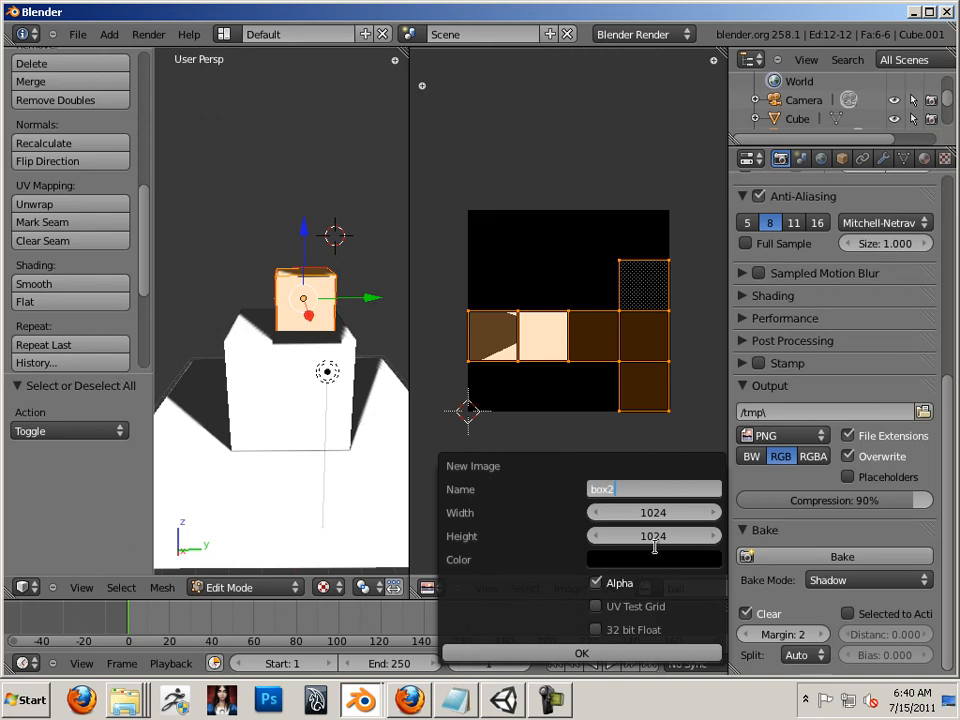
pyautogui.click(581, 653)
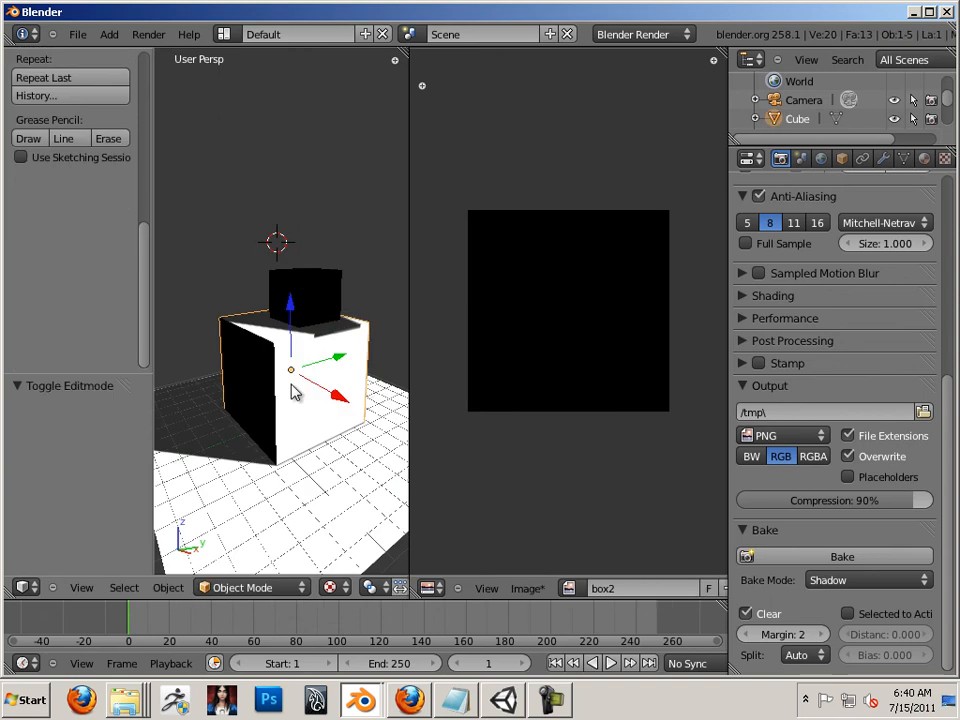
pyautogui.moveTo(310, 432)
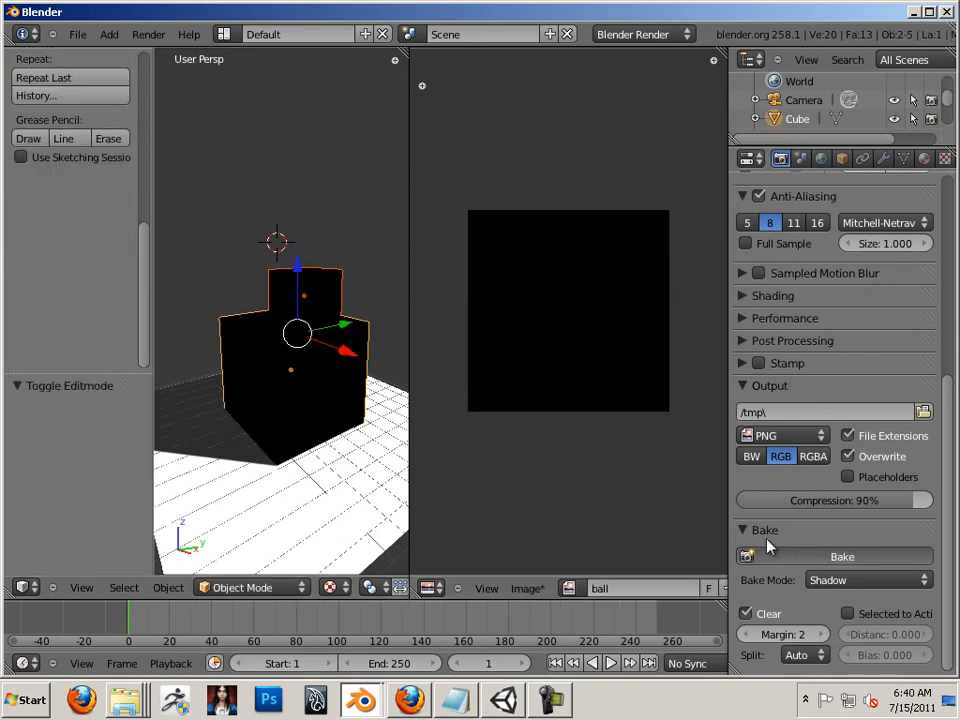
# - Bake Shadow-mode textures for both selected stacked cubes
pyautogui.click(841, 556)
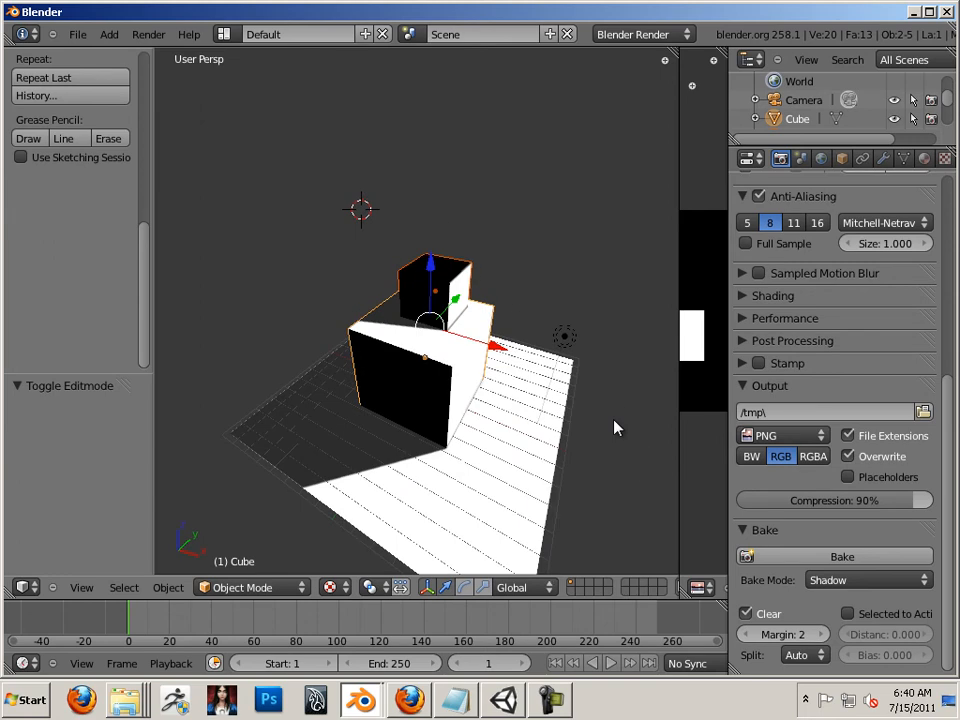
pyautogui.moveTo(578, 430)
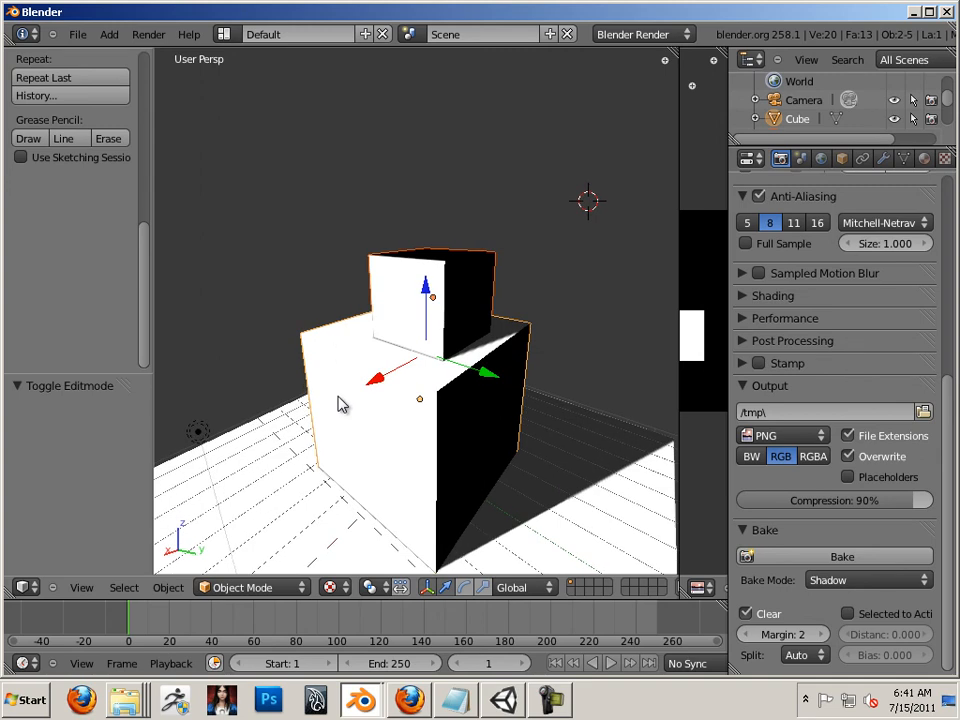
pyautogui.moveTo(474, 331)
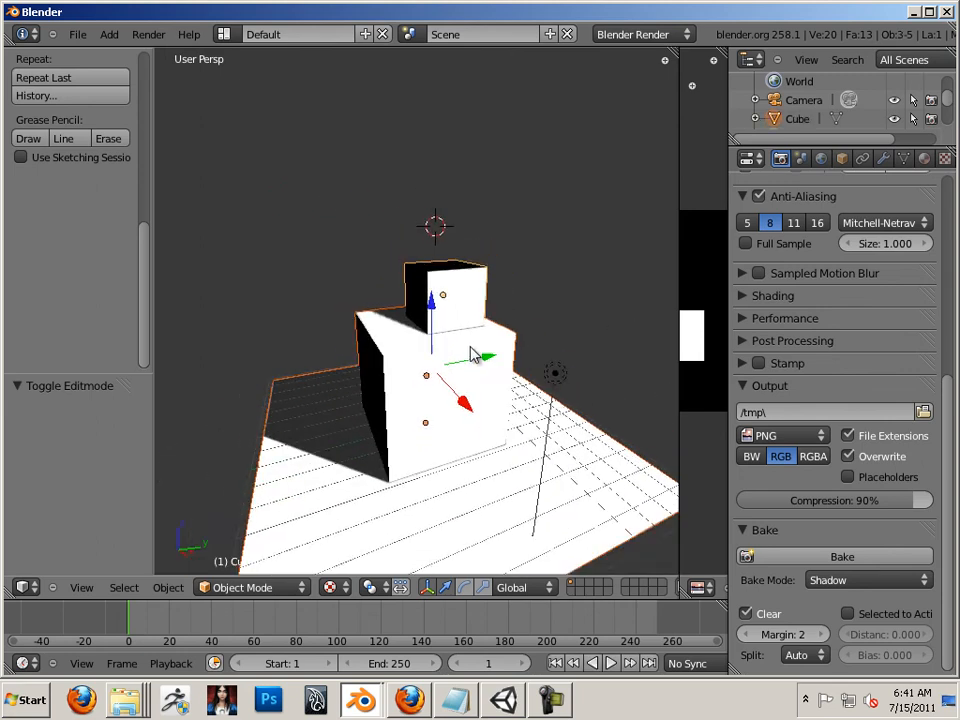
# - Set Bake Mode to Full Render and dismiss the delete prompt
pyautogui.click(865, 580)
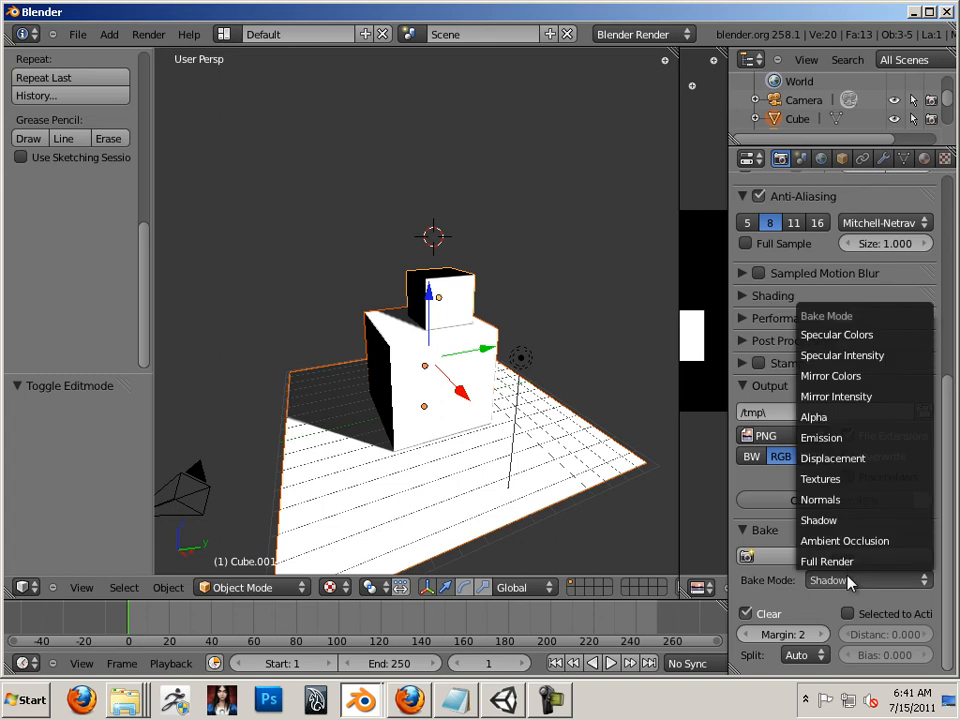
pyautogui.moveTo(820, 499)
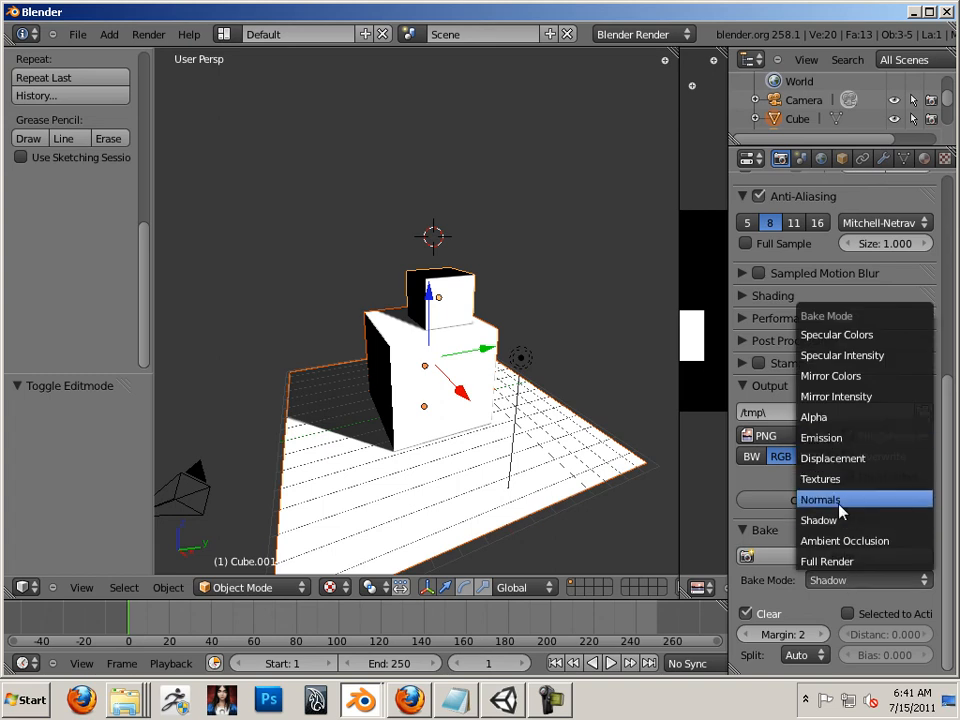
pyautogui.moveTo(840, 561)
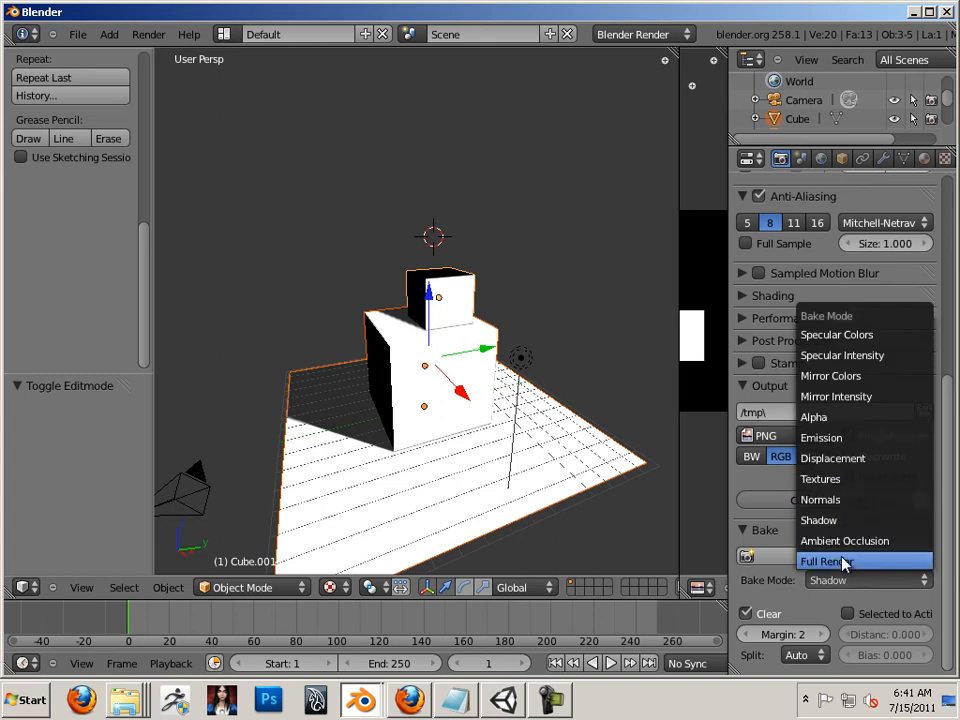
pyautogui.click(826, 561)
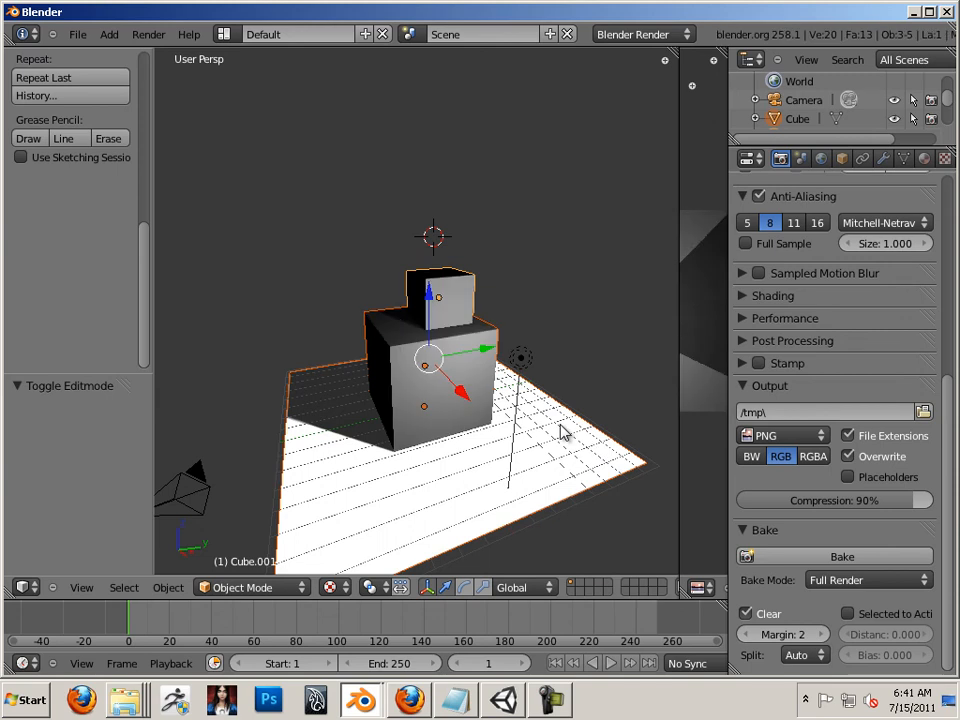
pyautogui.moveTo(613, 420)
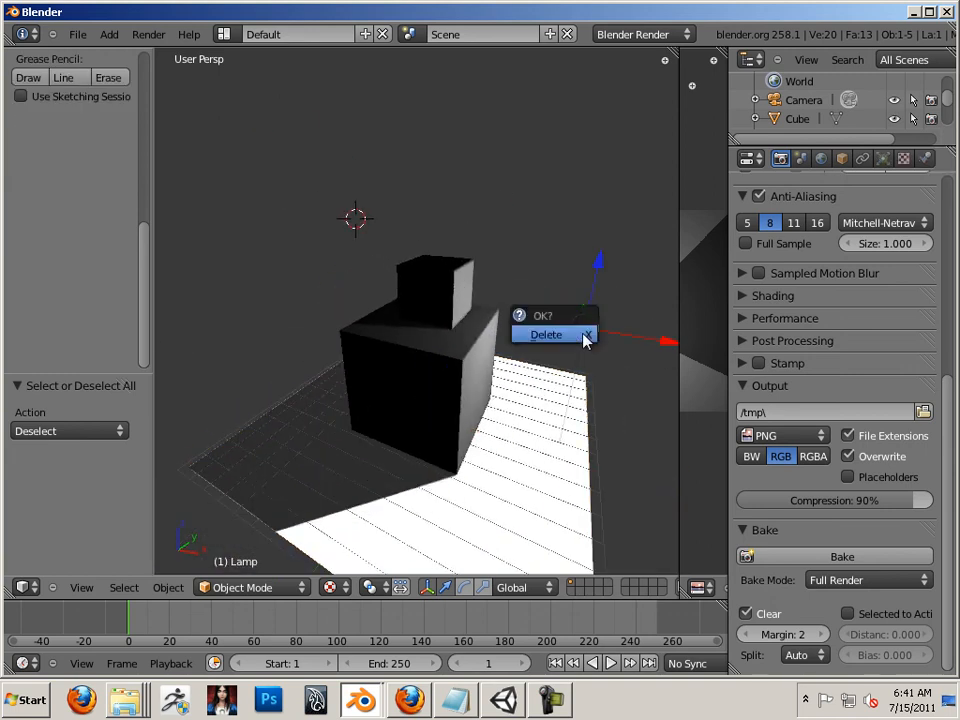
pyautogui.click(546, 334)
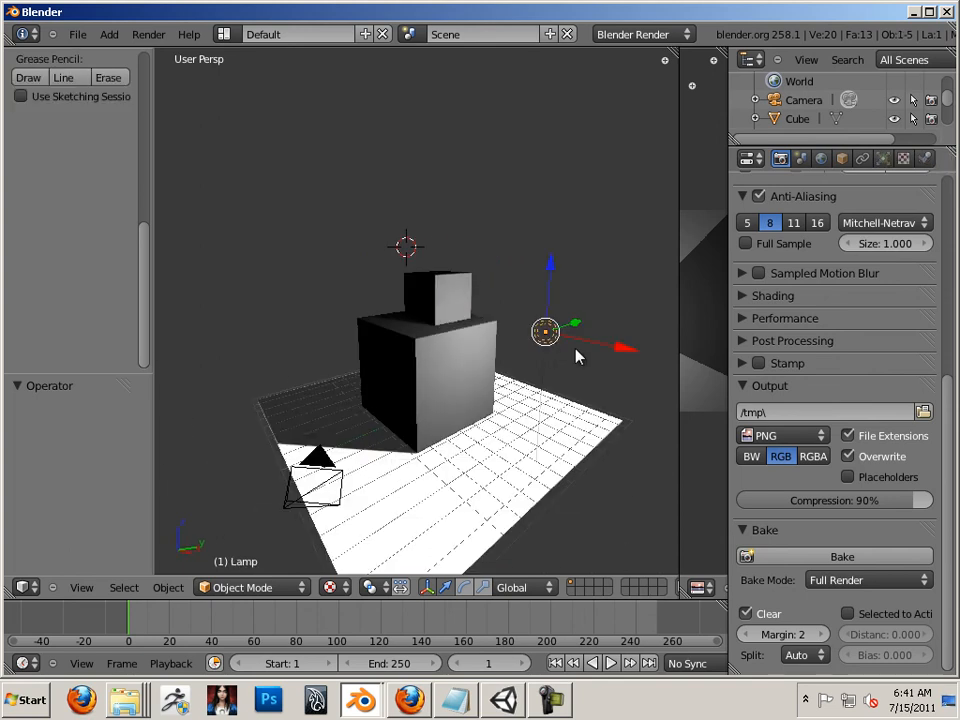
# - Put the top cube in Edit Mode and review its new Clouds-textured material settings
pyautogui.click(425, 360)
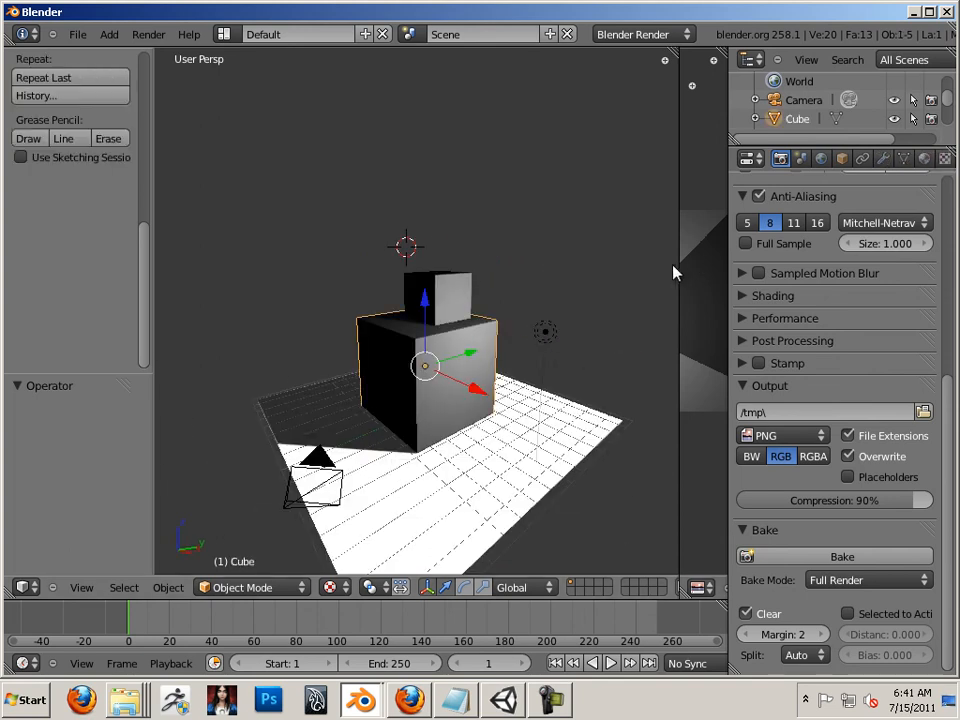
pyautogui.press('Tab')
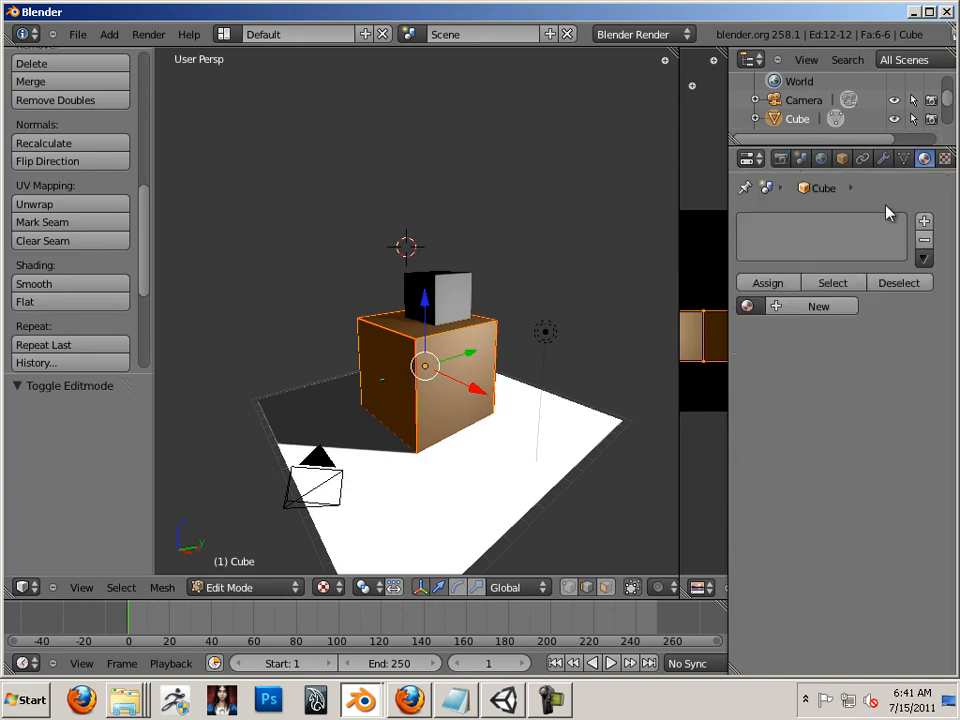
pyautogui.click(817, 306)
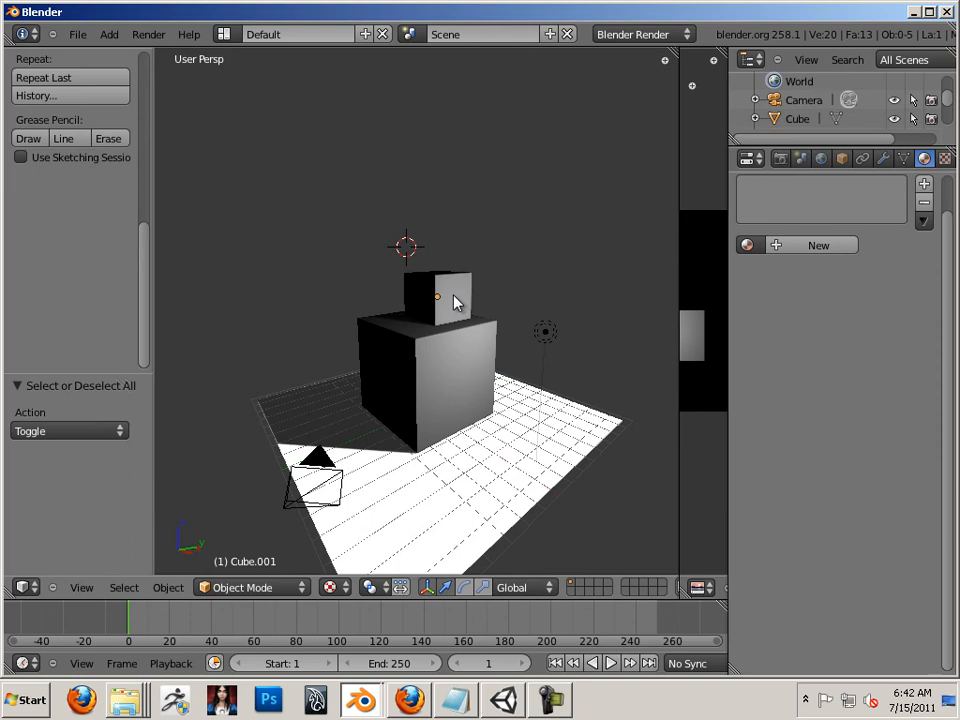
pyautogui.click(437, 297)
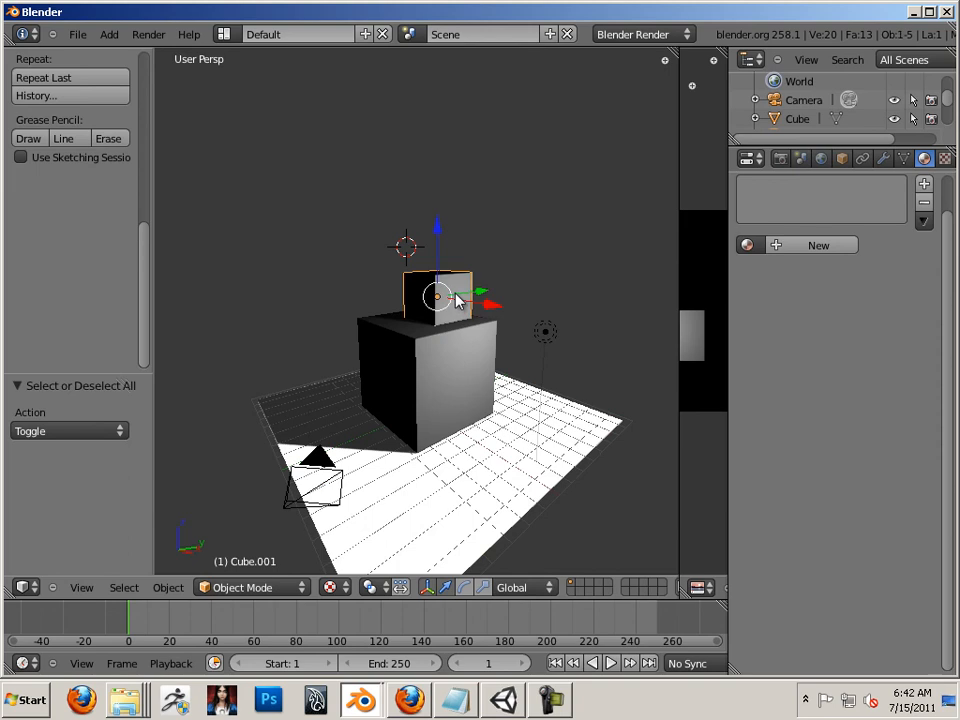
pyautogui.press('Tab')
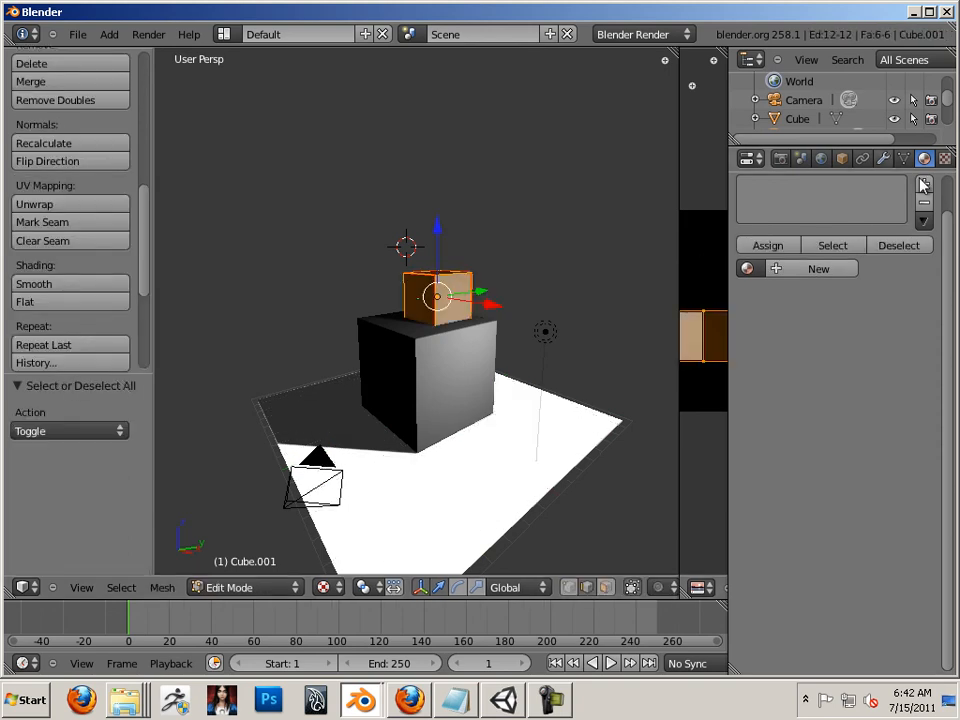
pyautogui.moveTo(767, 245)
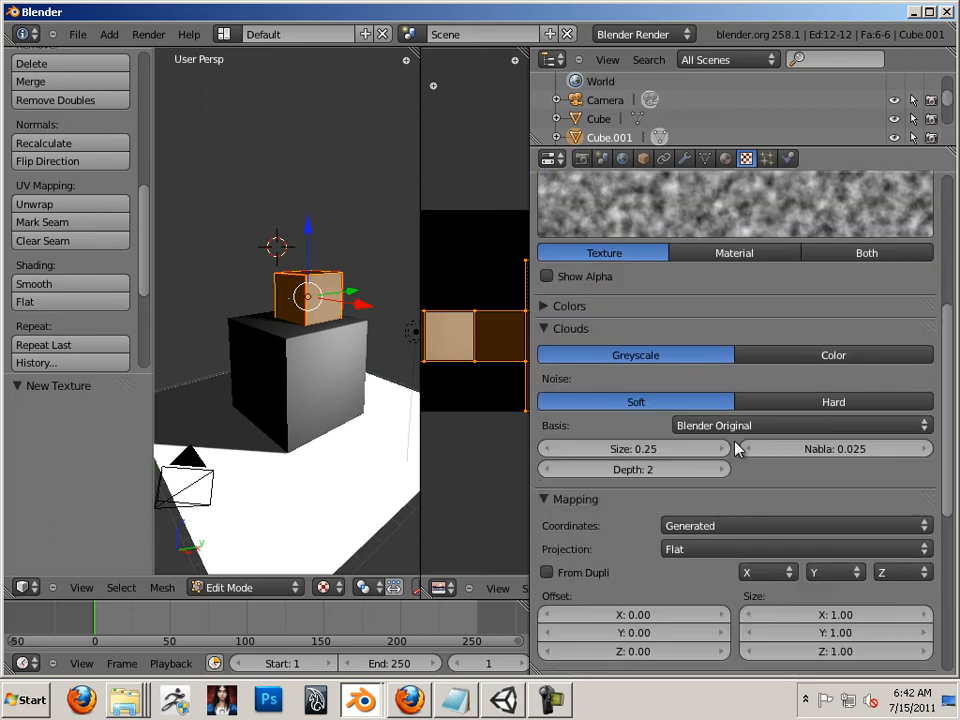
pyautogui.moveTo(632, 430)
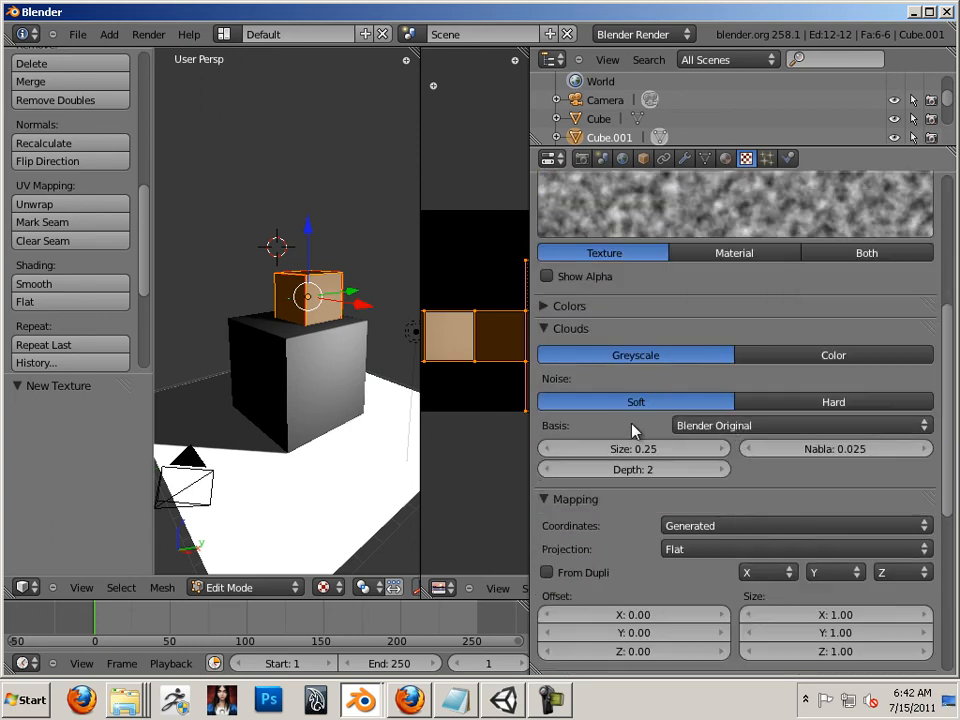
pyautogui.click(725, 158)
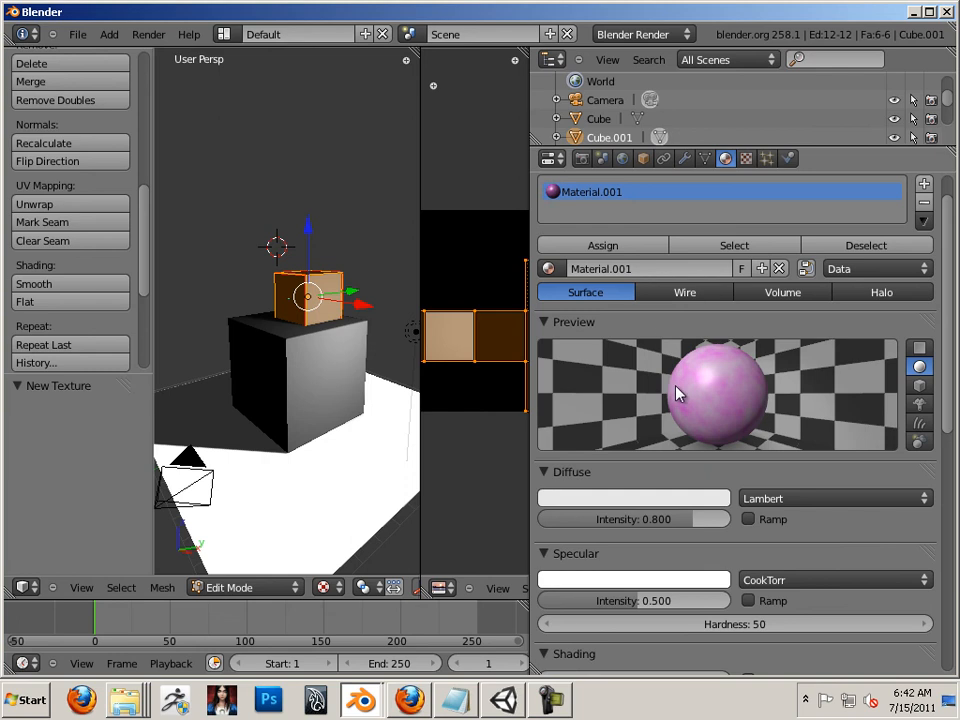
pyautogui.moveTo(527, 365)
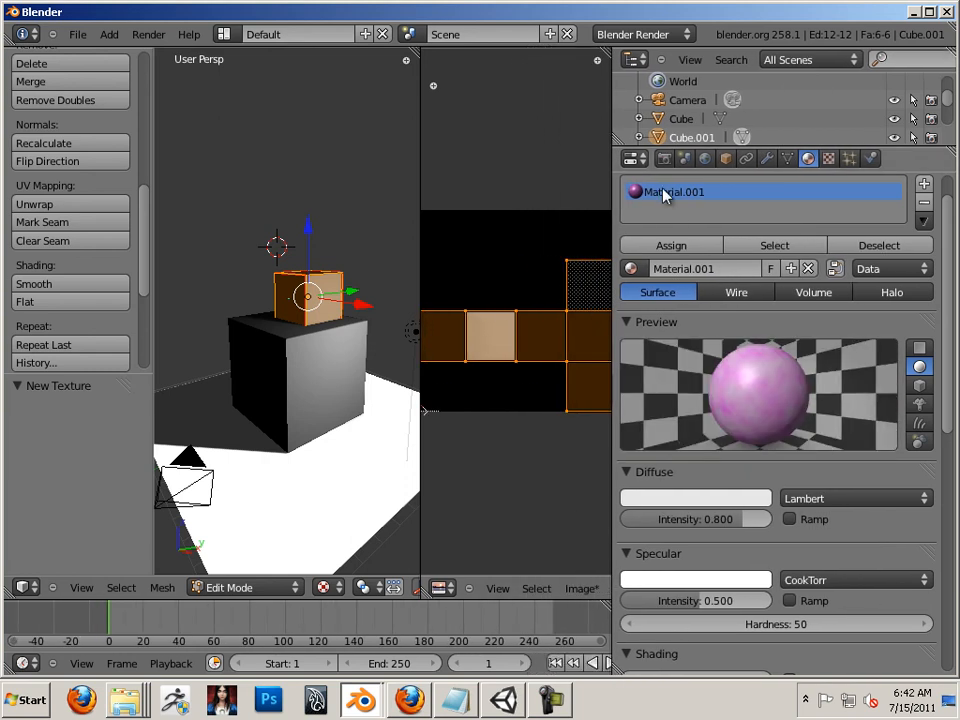
pyautogui.scroll(-3)
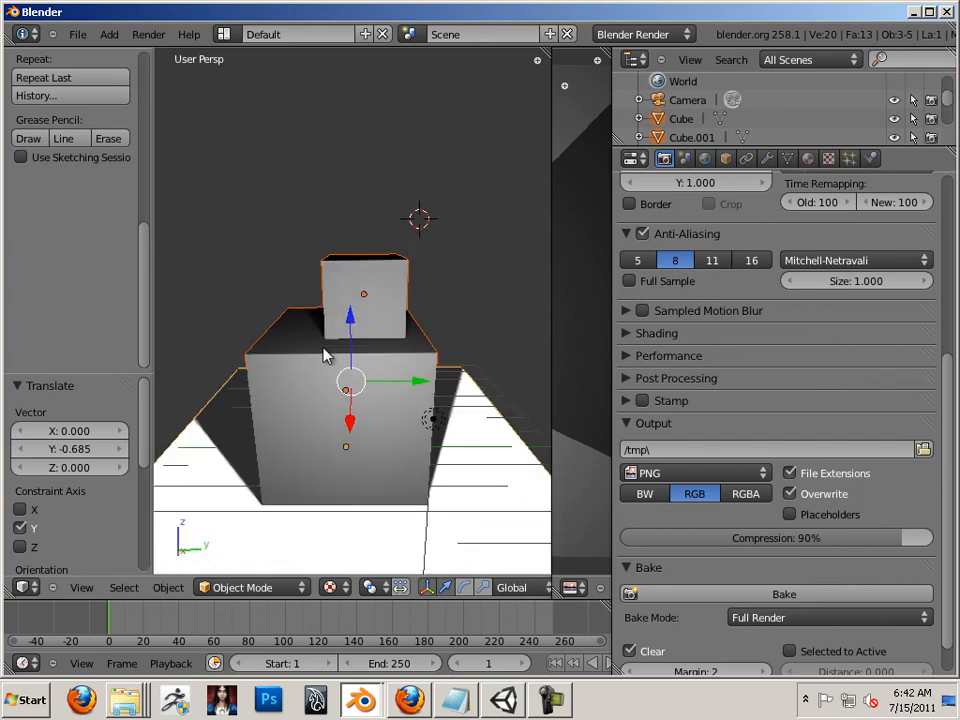
pyautogui.moveTo(313, 371)
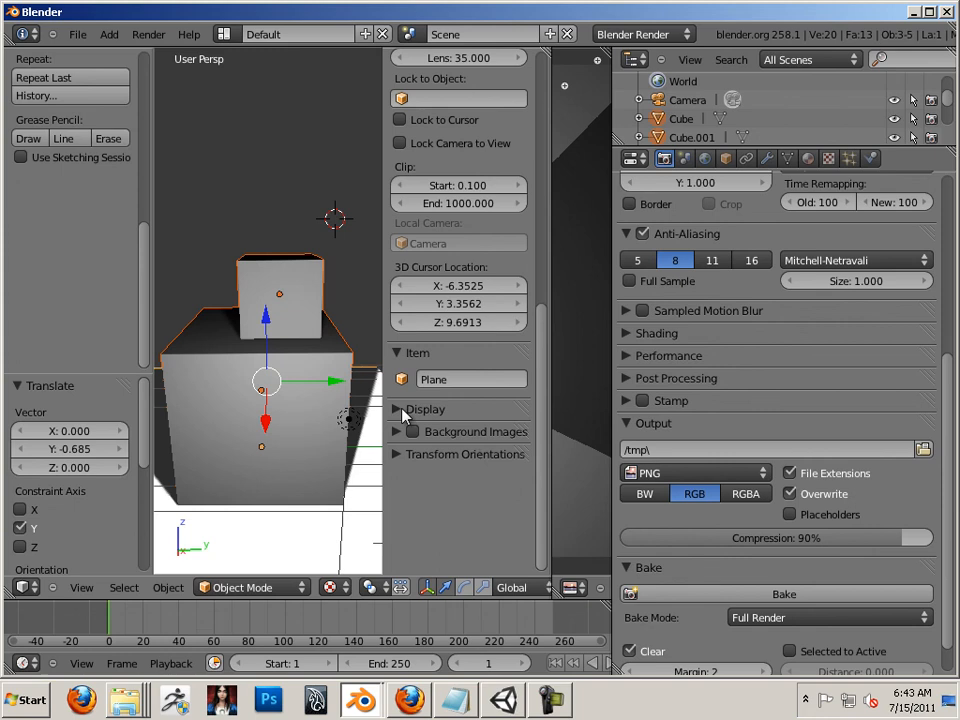
# - Expand the Display panel and switch viewport shading to GLSL, then Texture Face
pyautogui.click(396, 409)
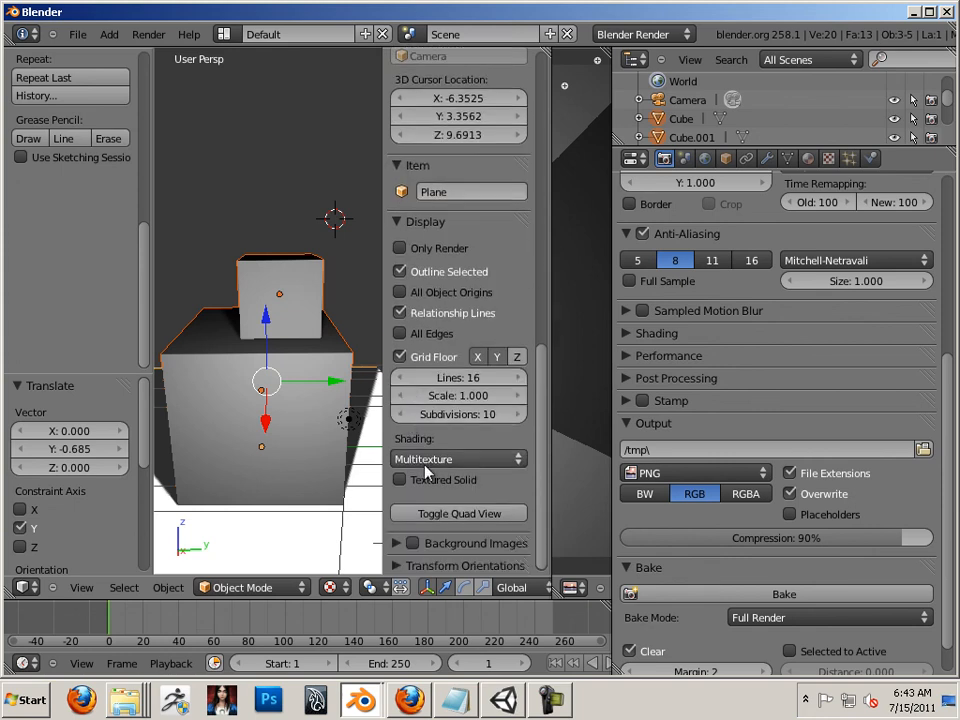
pyautogui.click(456, 458)
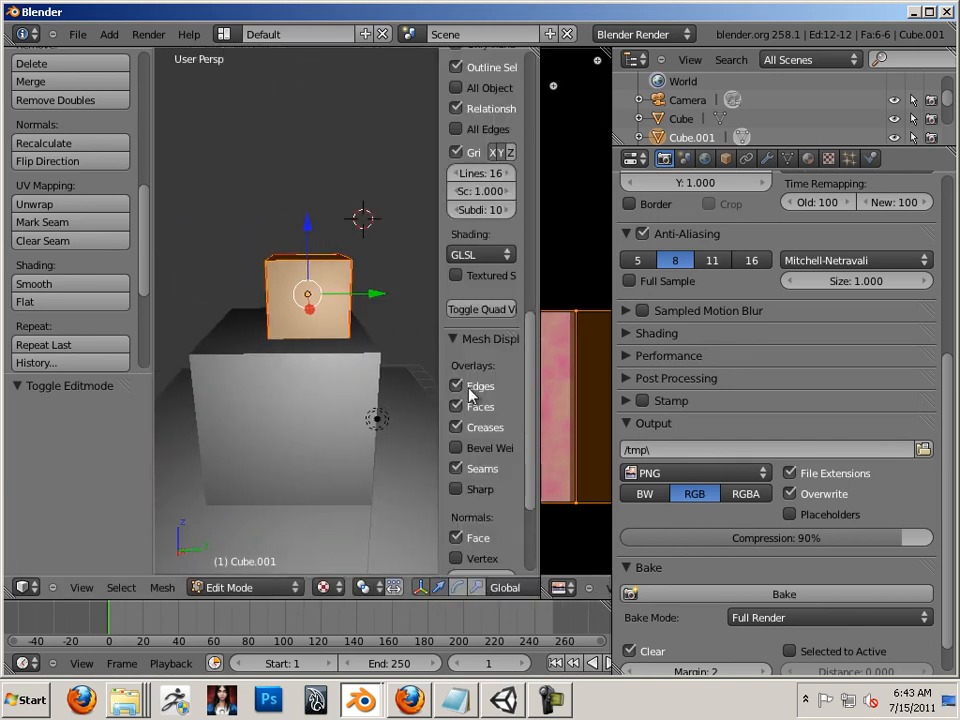
pyautogui.scroll(-3)
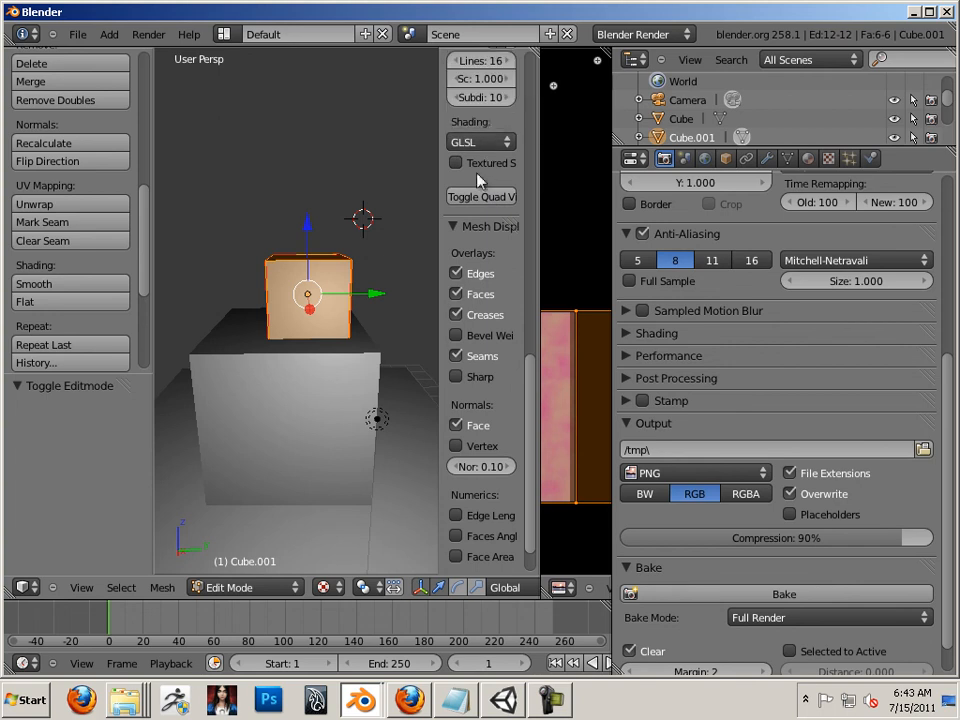
pyautogui.click(480, 141)
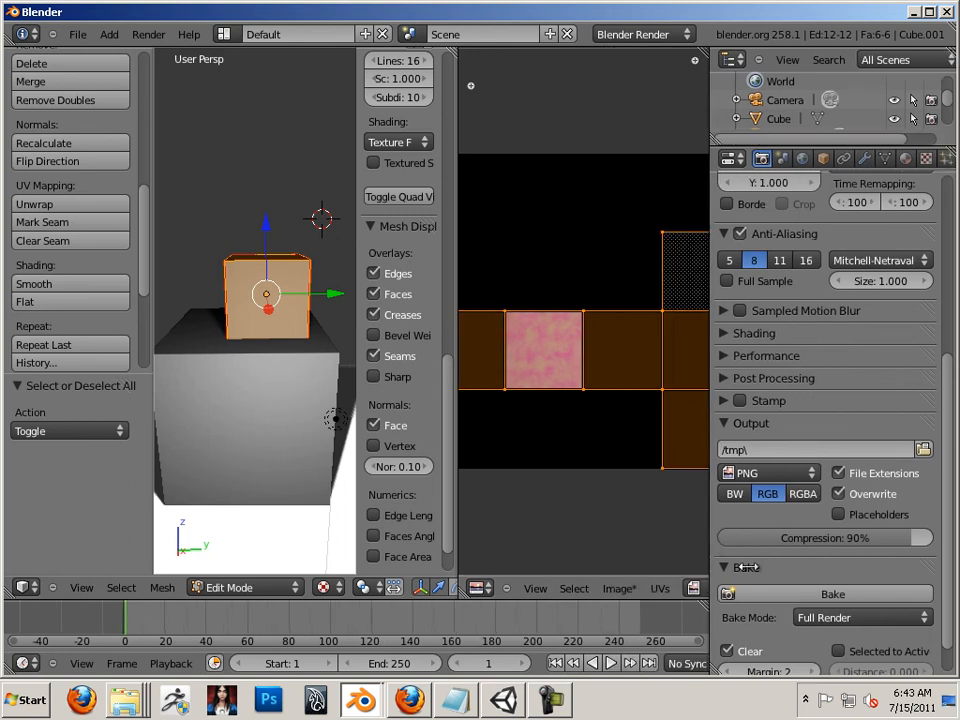
# - Return the top cube to Object Mode to show its pink cloud texture
pyautogui.click(620, 588)
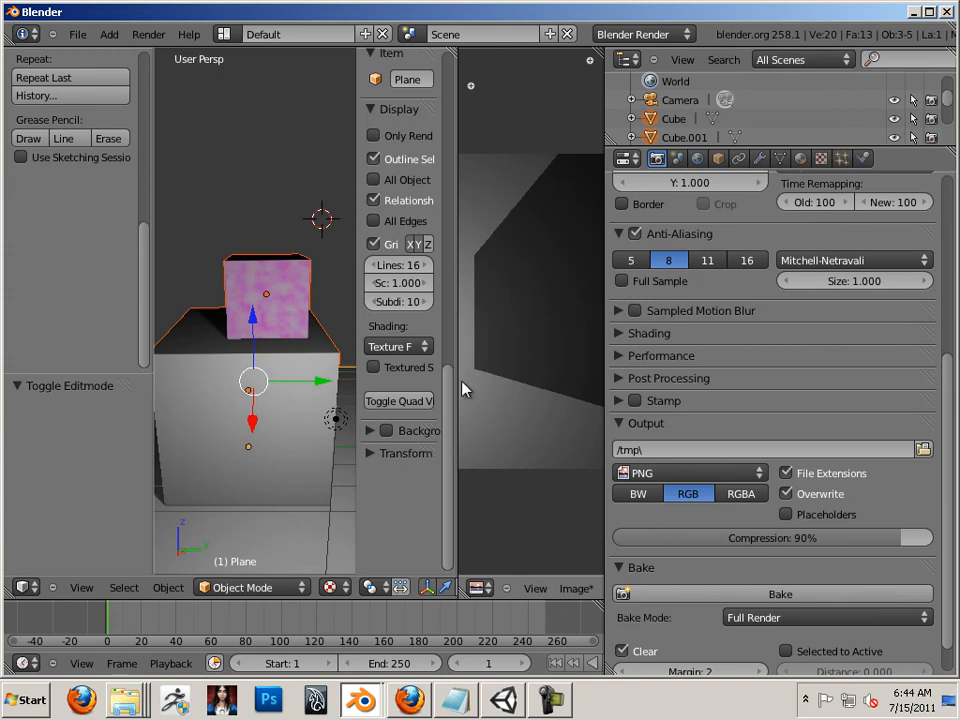
pyautogui.moveTo(618, 382)
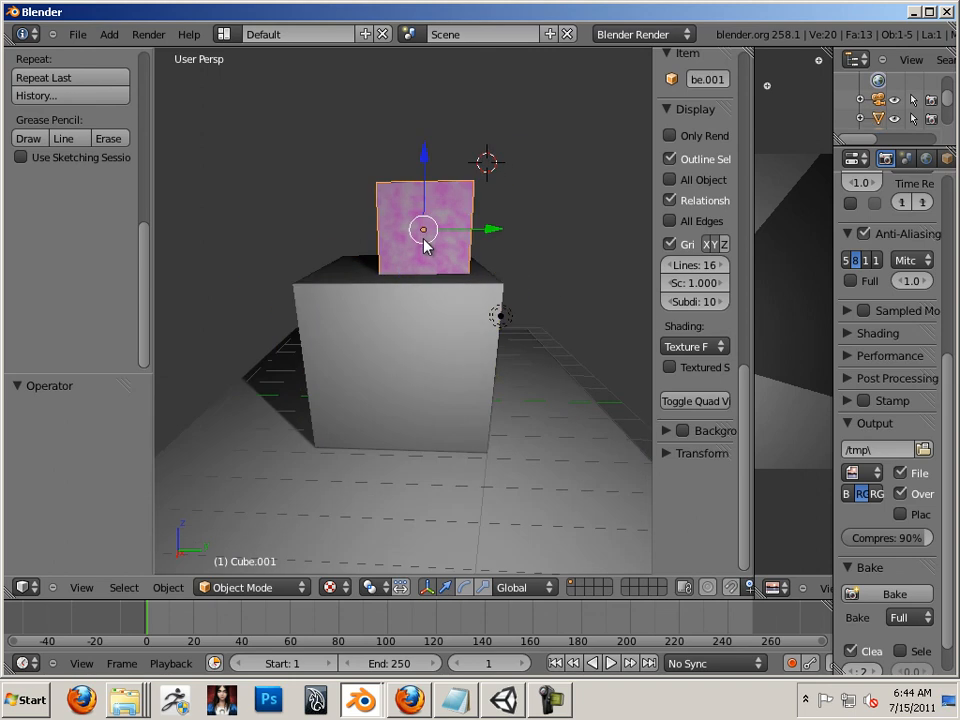
pyautogui.moveTo(425, 158)
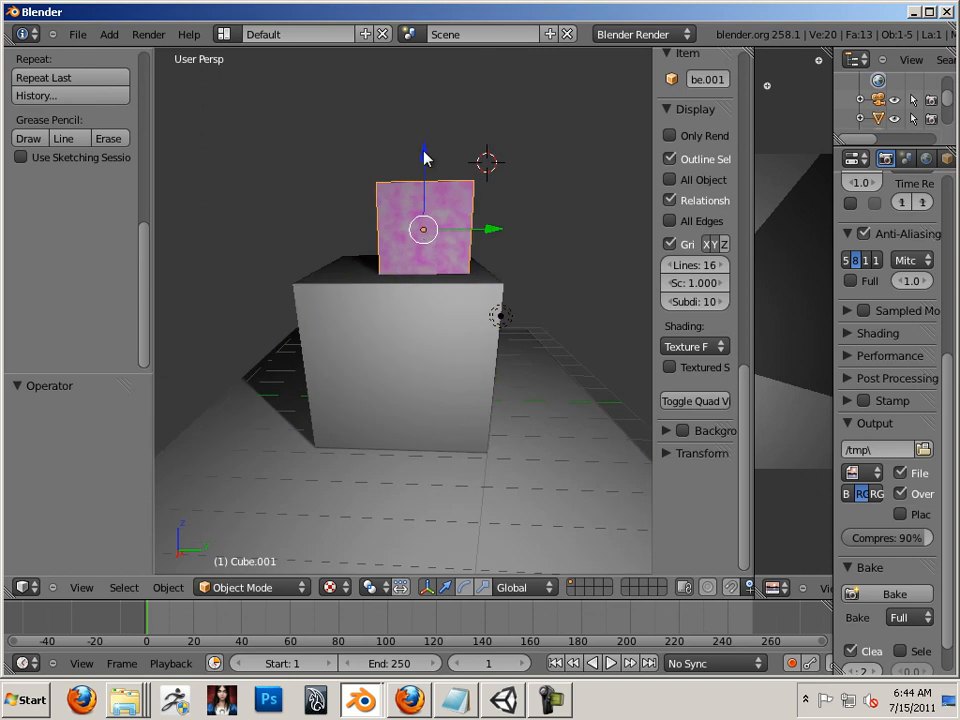
pyautogui.moveTo(518, 238)
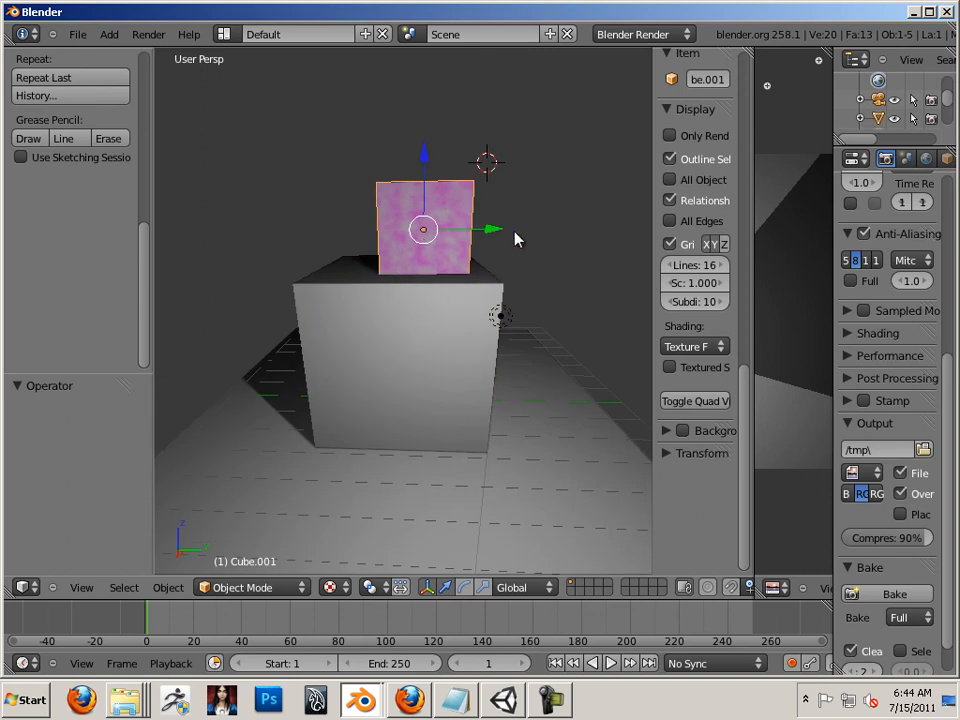